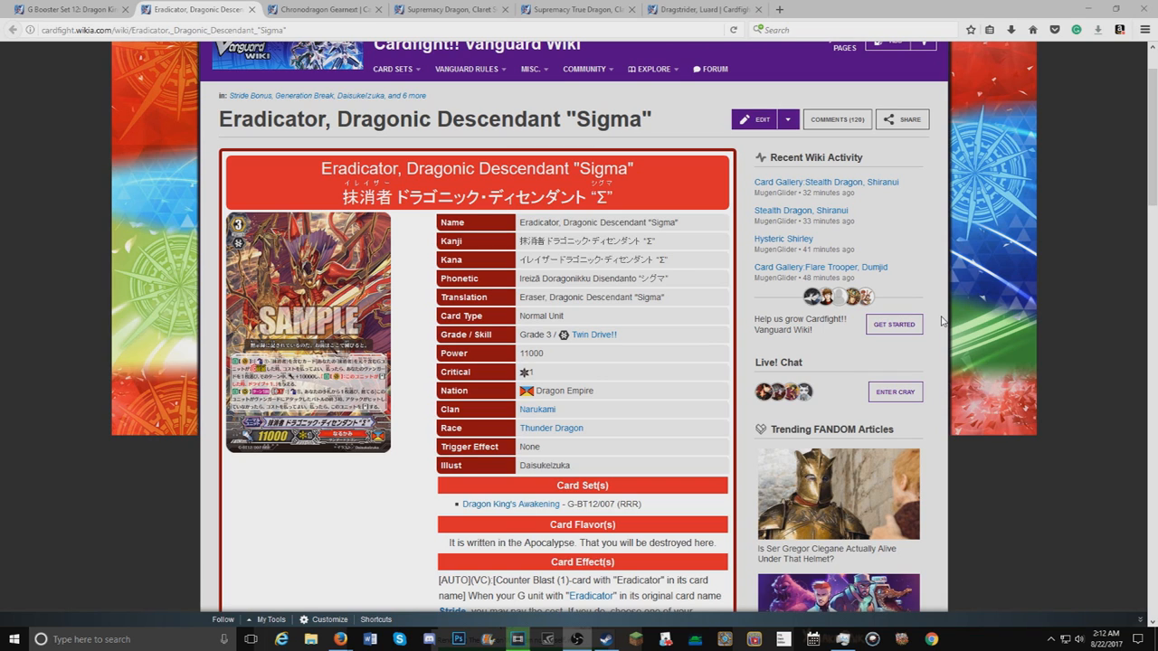
mouse_move(944, 287)
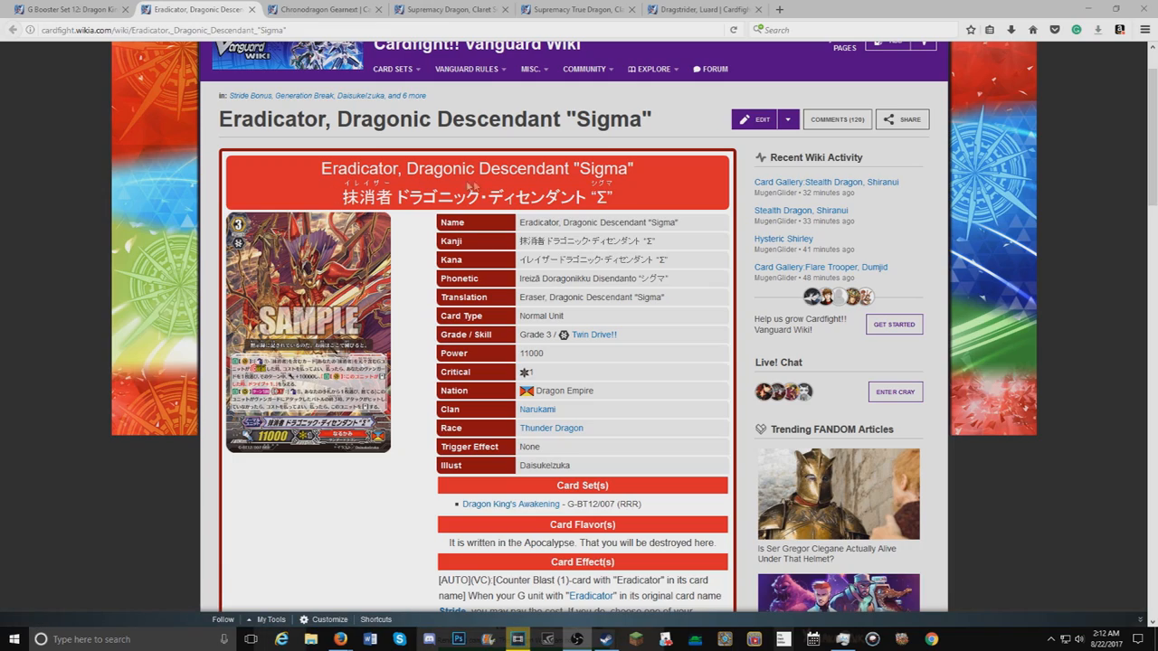
Step: Scroll the Eradicator, Dragonic Descendant "Sigma" page down to its Card Effect(s) and tournament status
scroll("down", 3)
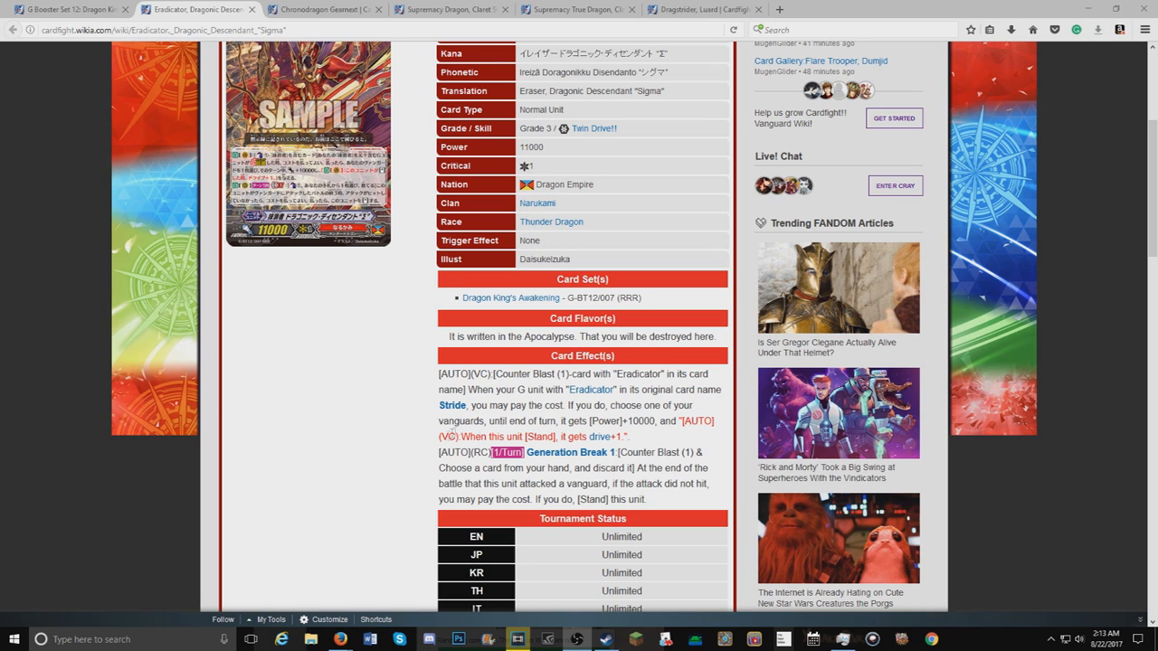
mouse_move(478, 436)
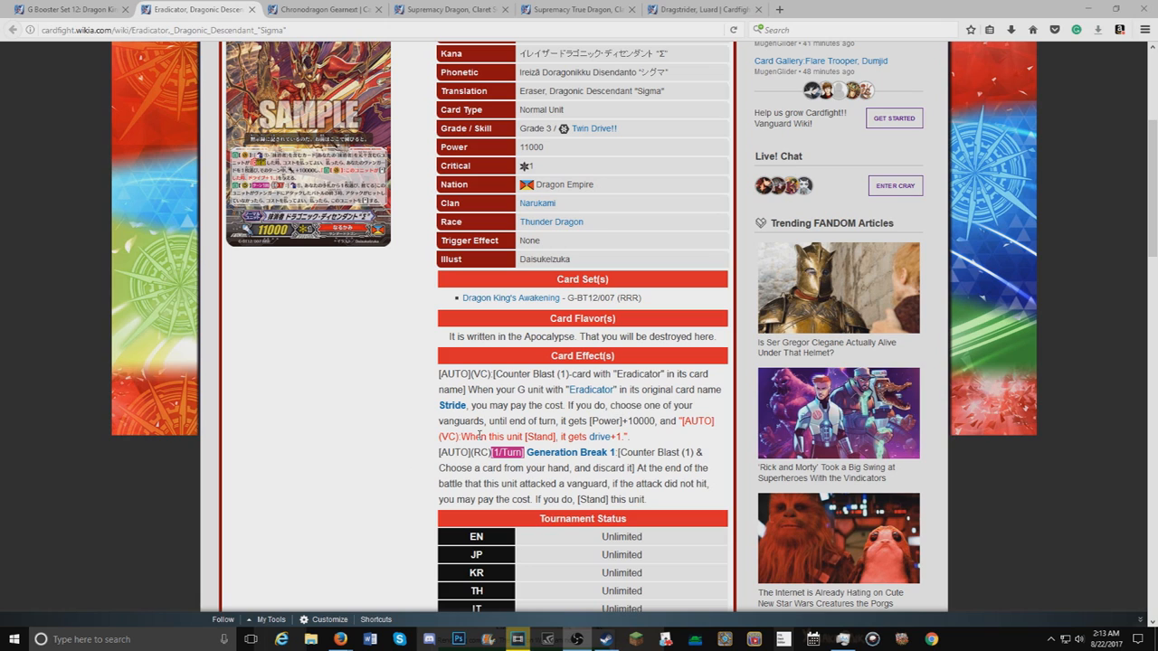
mouse_move(679, 434)
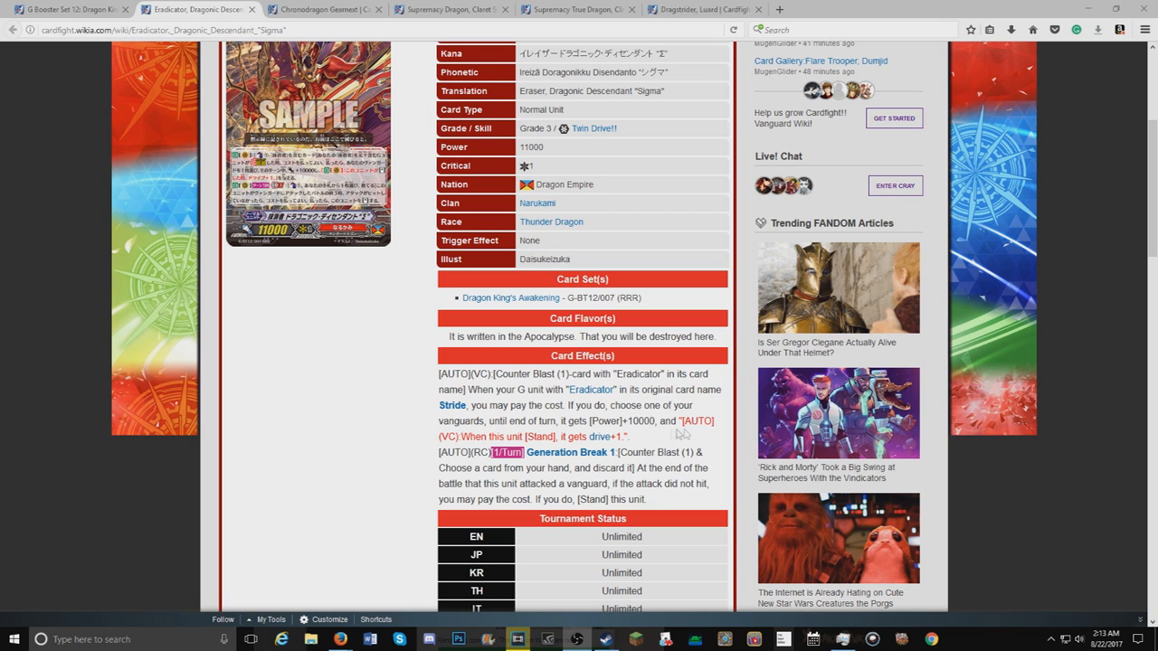
mouse_move(555, 453)
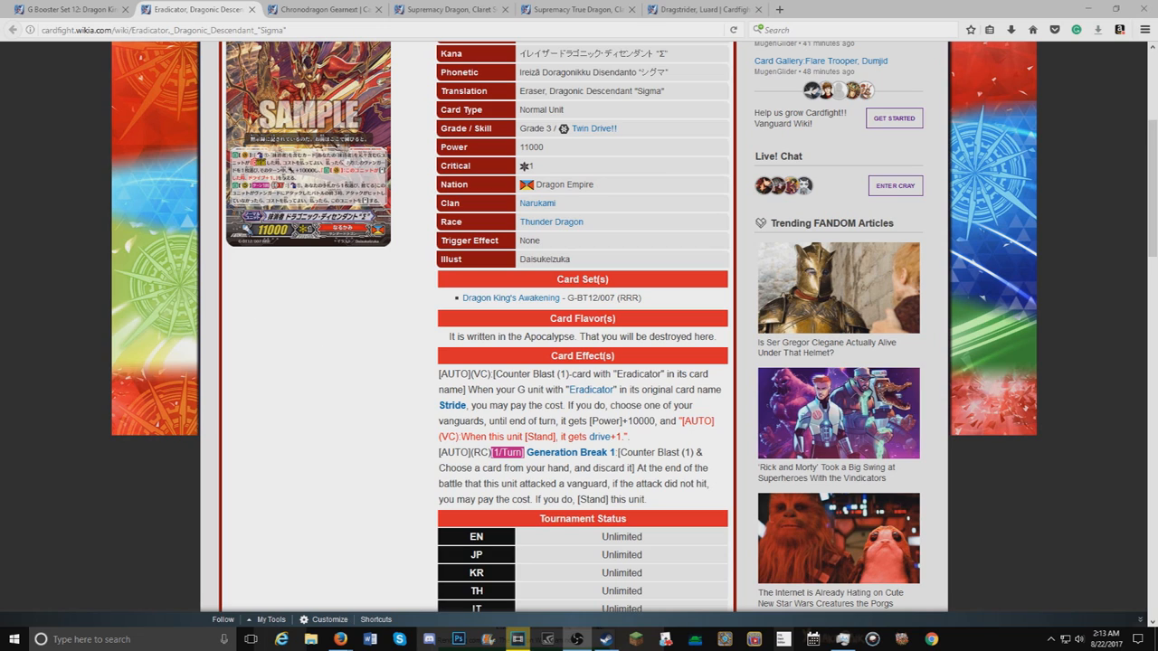
Step: View the Eradicator "Sigma" card art enlarged in the lightbox, then close it back to the effects text
left_click(308, 158)
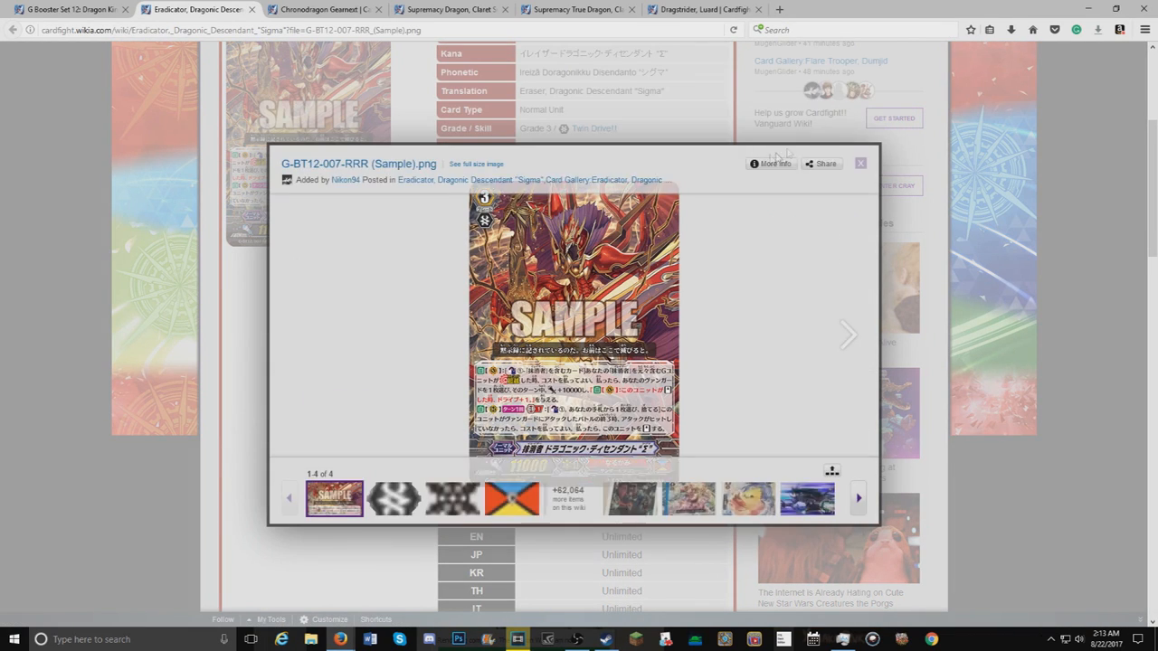
left_click(860, 163)
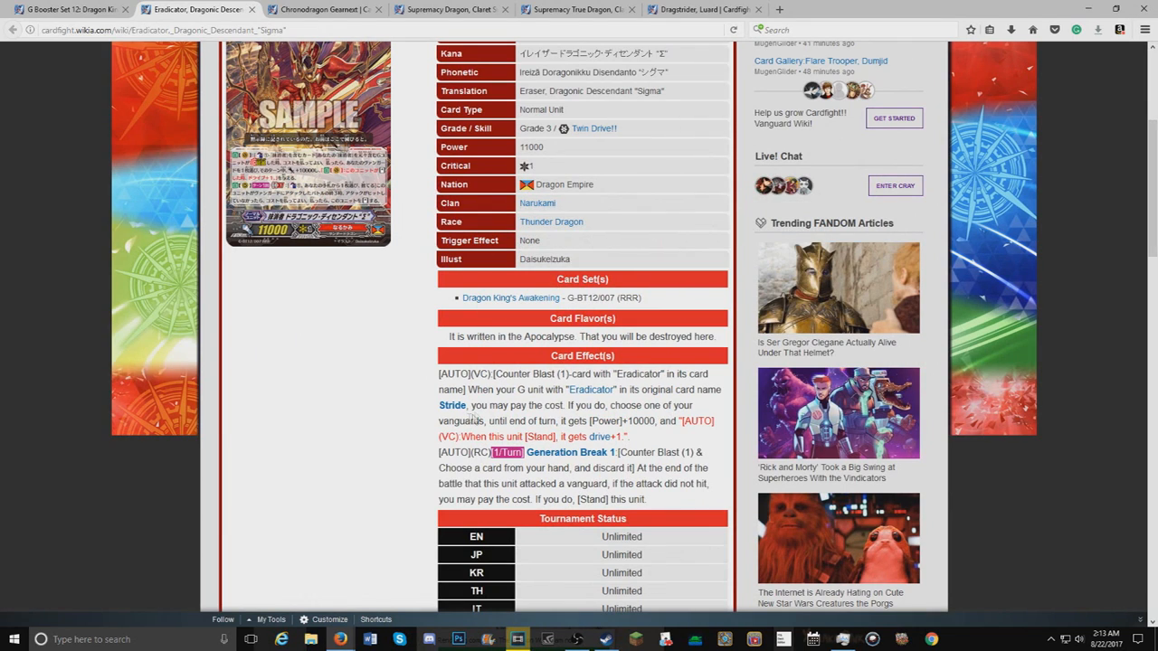
mouse_move(424, 461)
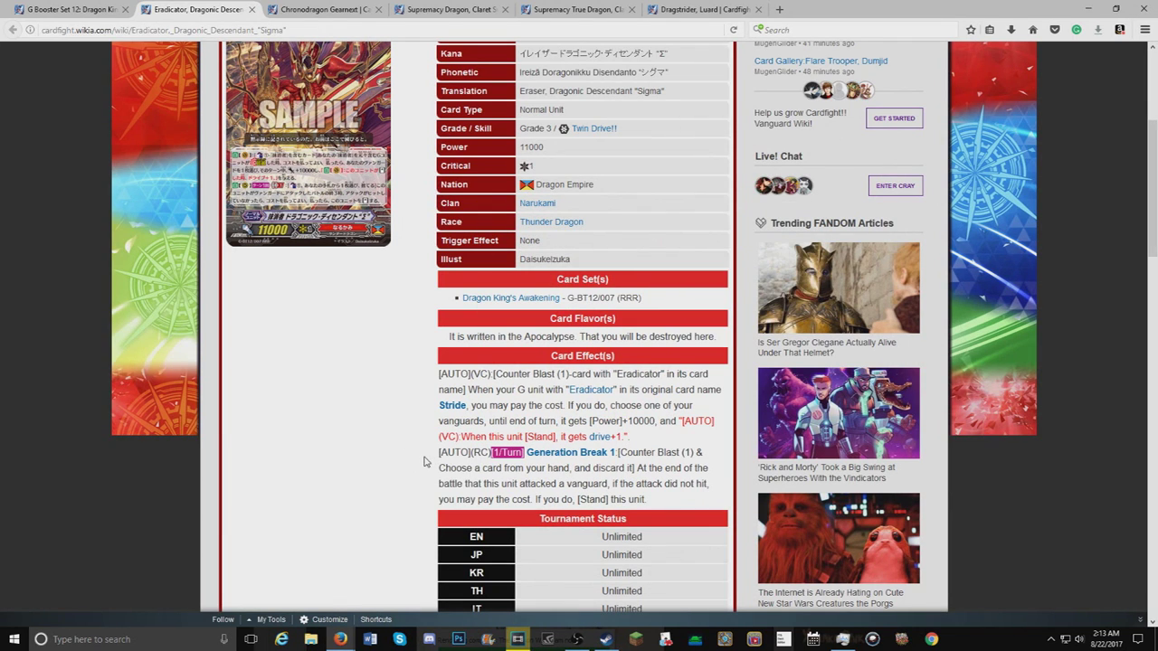
mouse_move(548, 468)
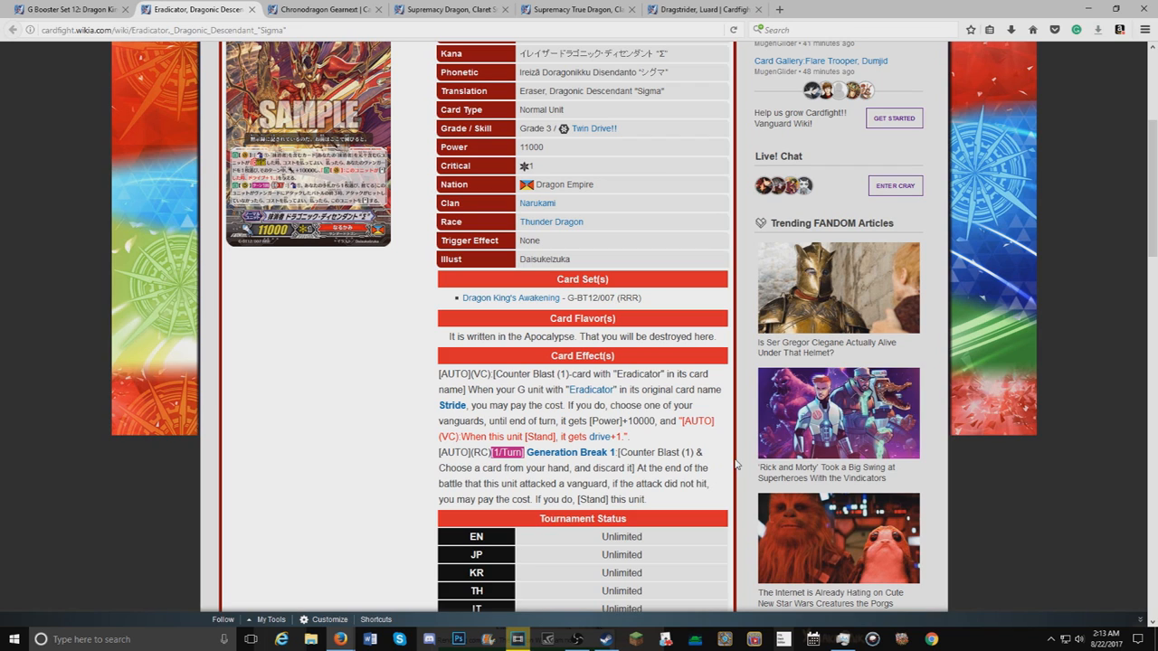
mouse_move(700, 482)
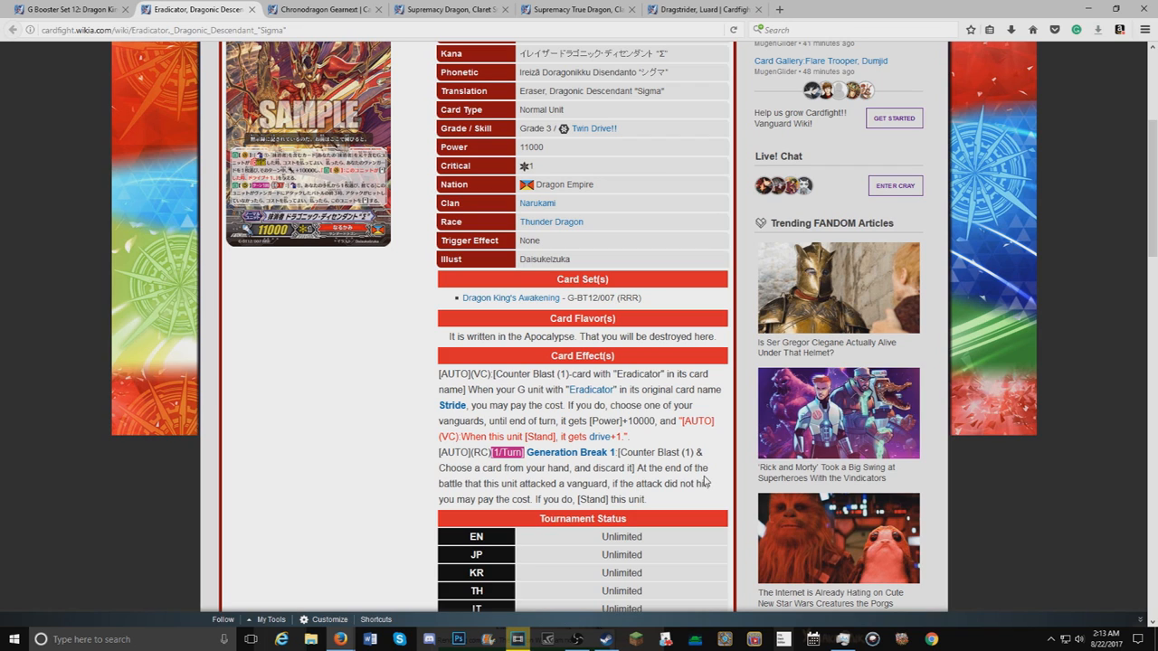
mouse_move(663, 504)
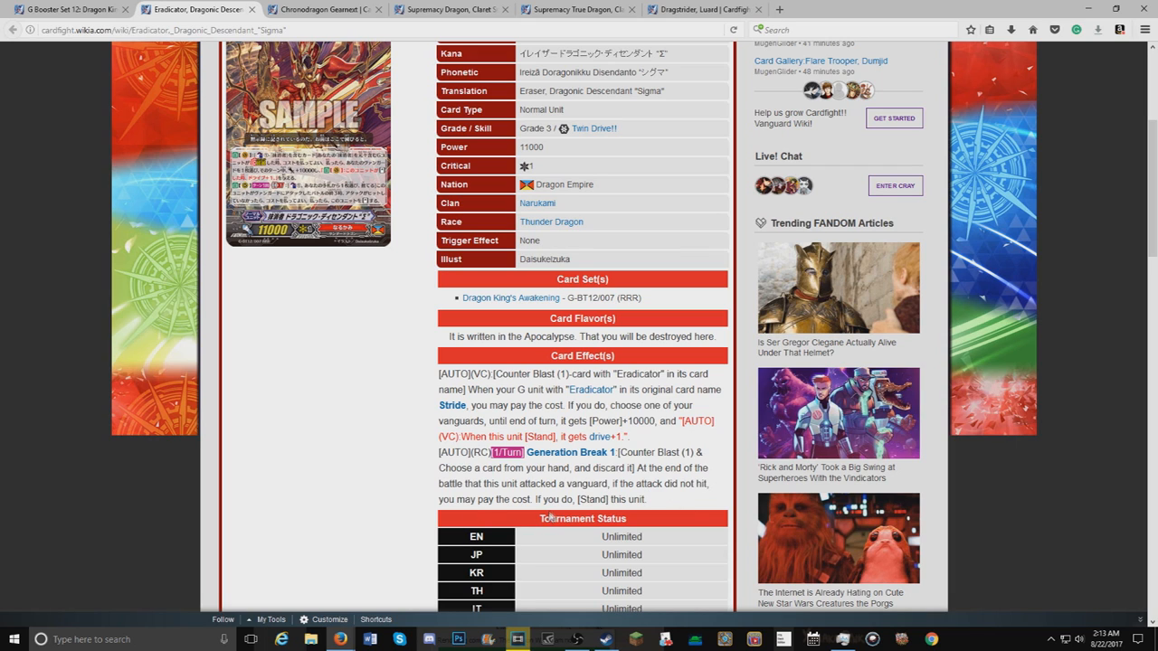
mouse_move(553, 452)
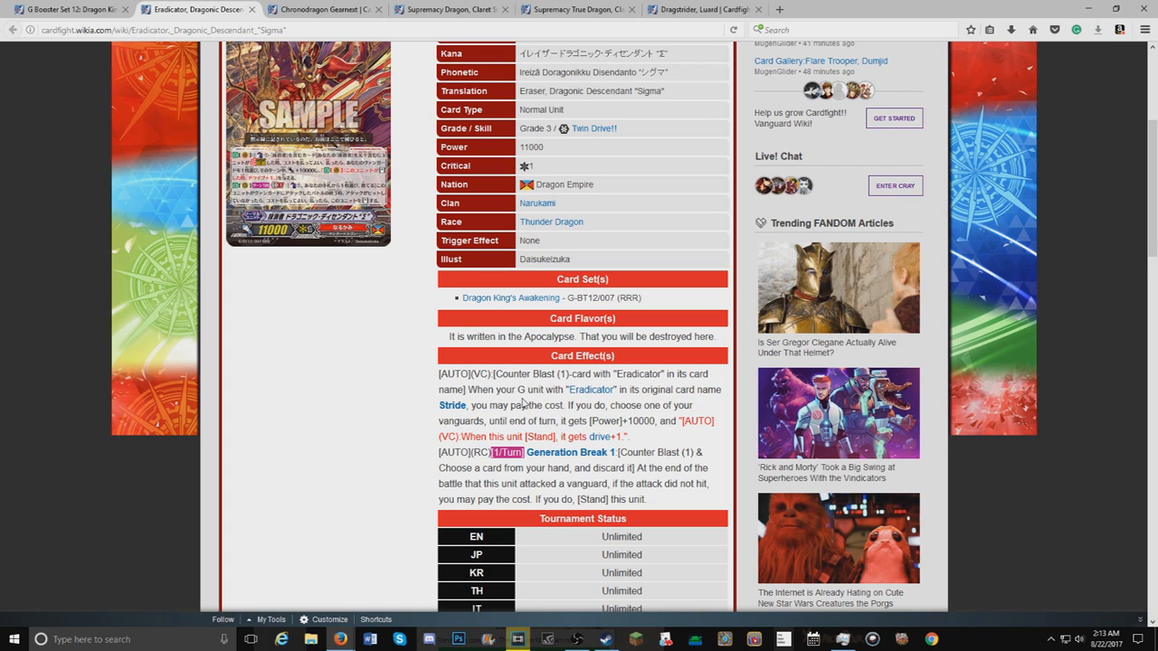
mouse_move(412, 178)
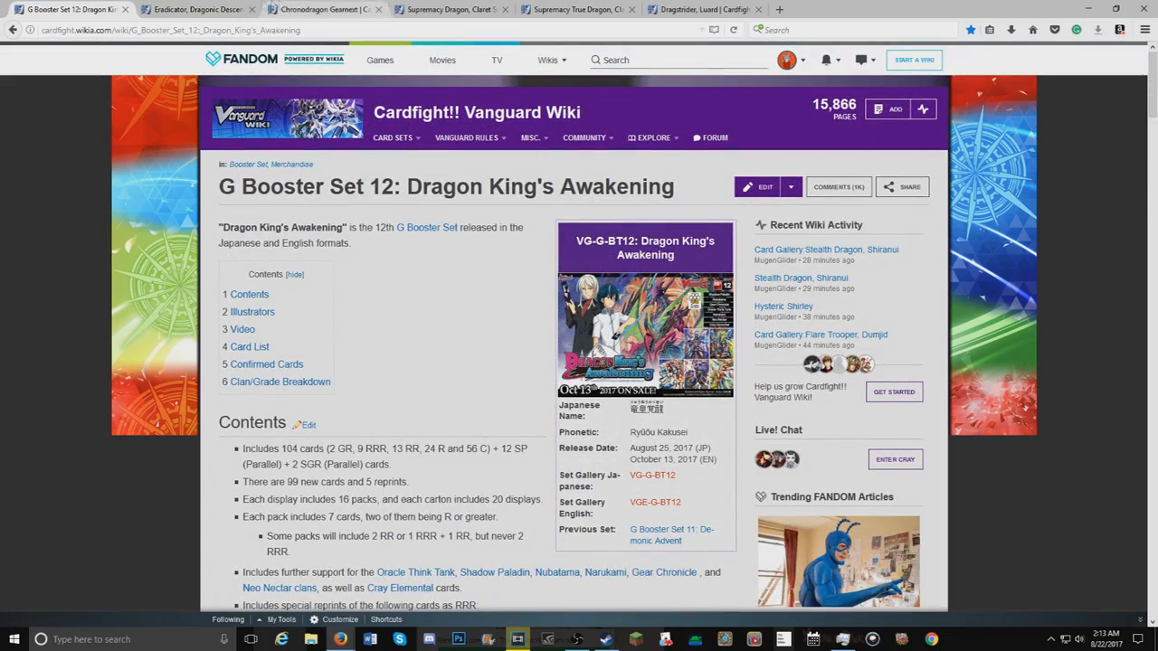
Step: Switch to the Chronodragon Gearnext page and scroll down through its details to the card effects
left_click(199, 13)
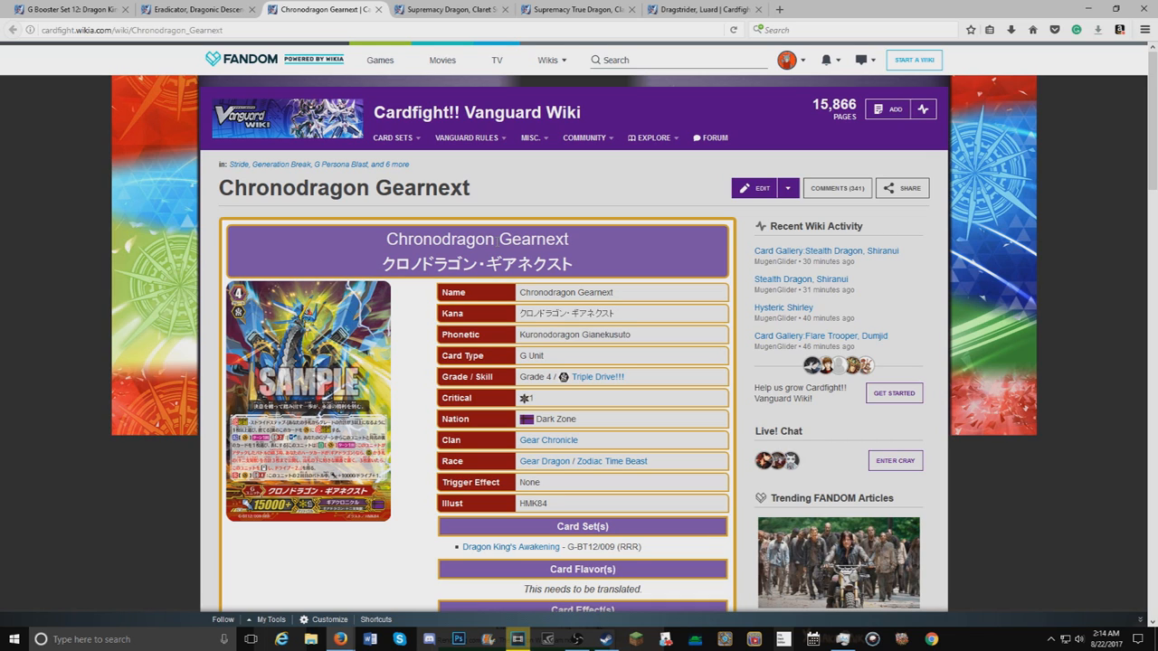
scroll("down", 3)
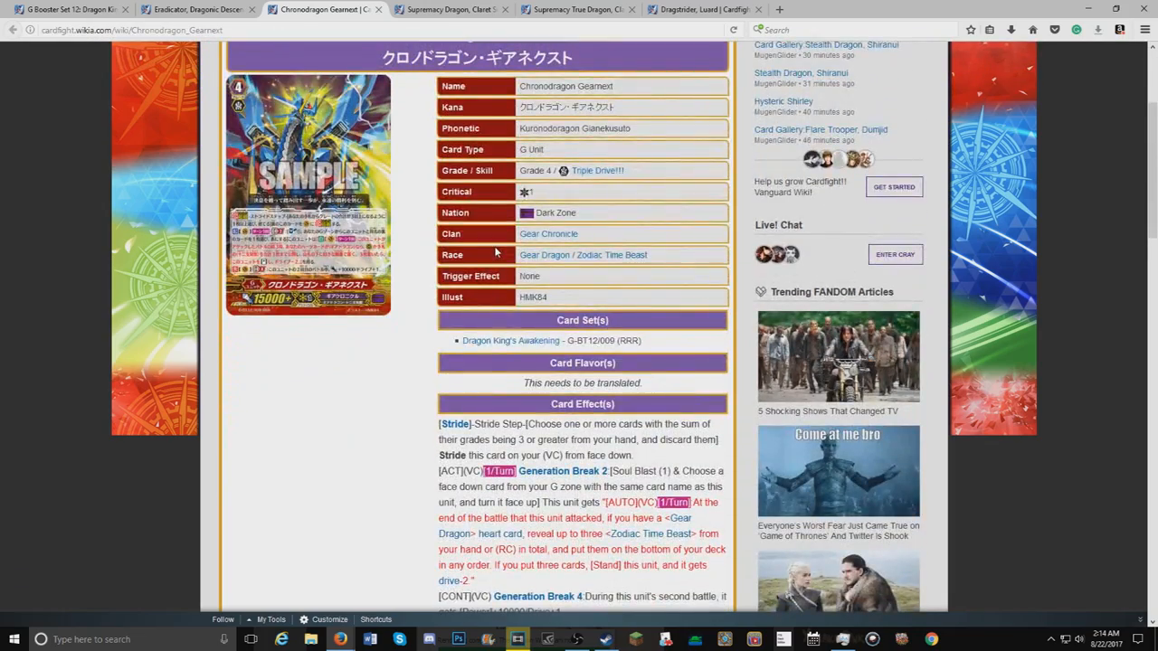
scroll("down", 3)
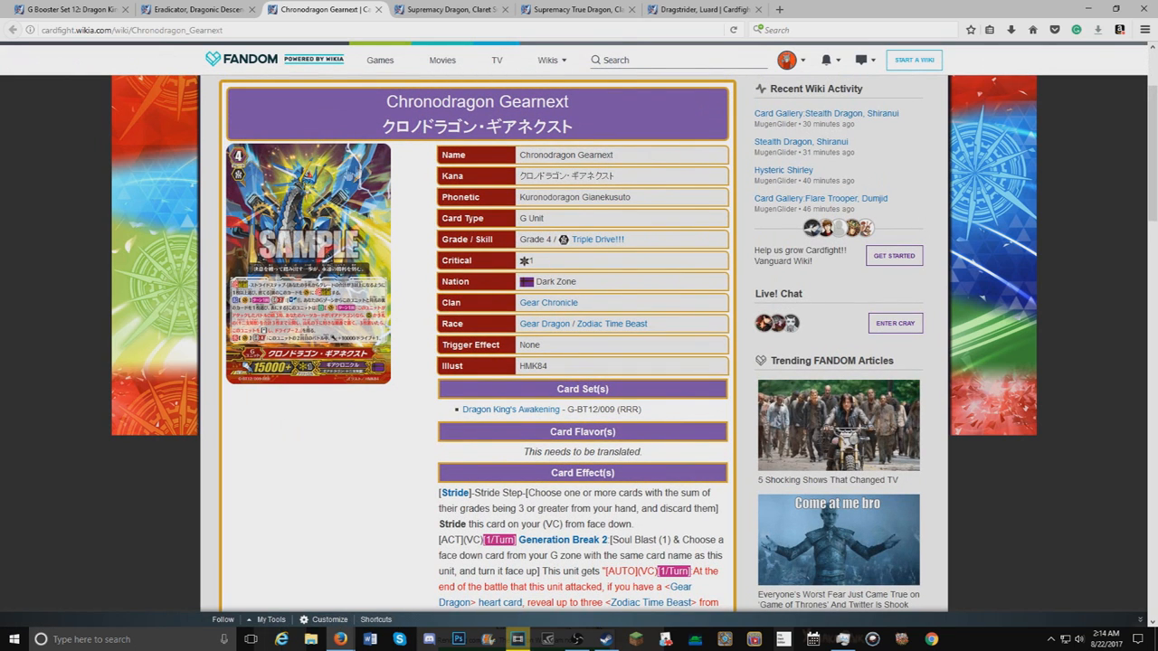
mouse_move(331, 177)
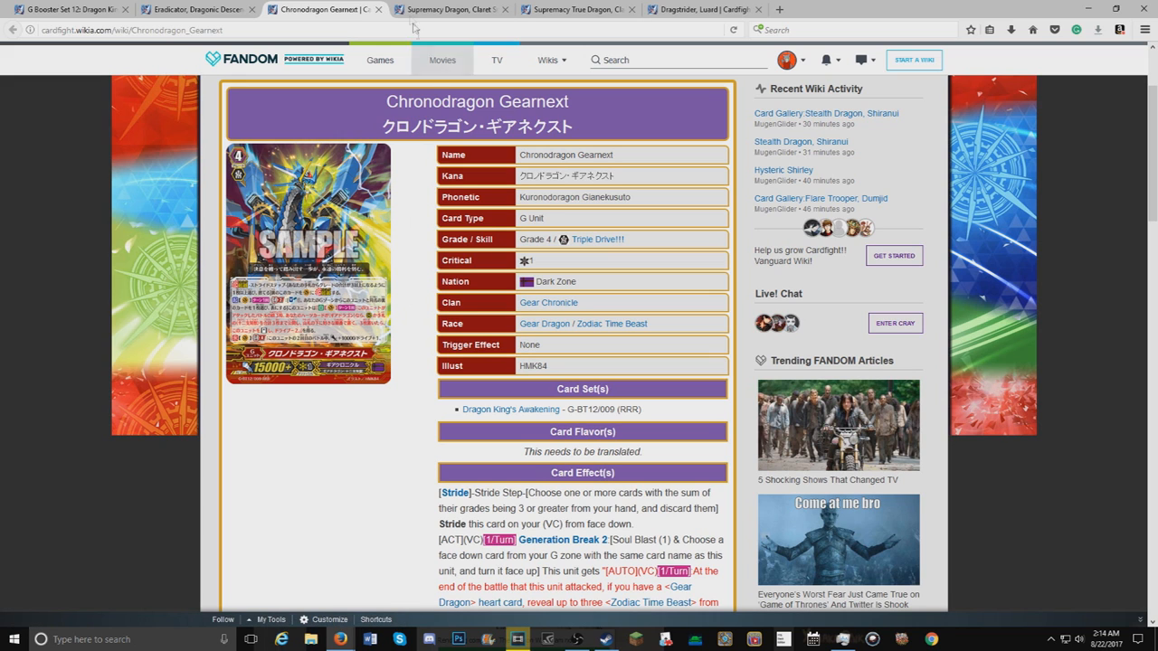
mouse_move(452, 9)
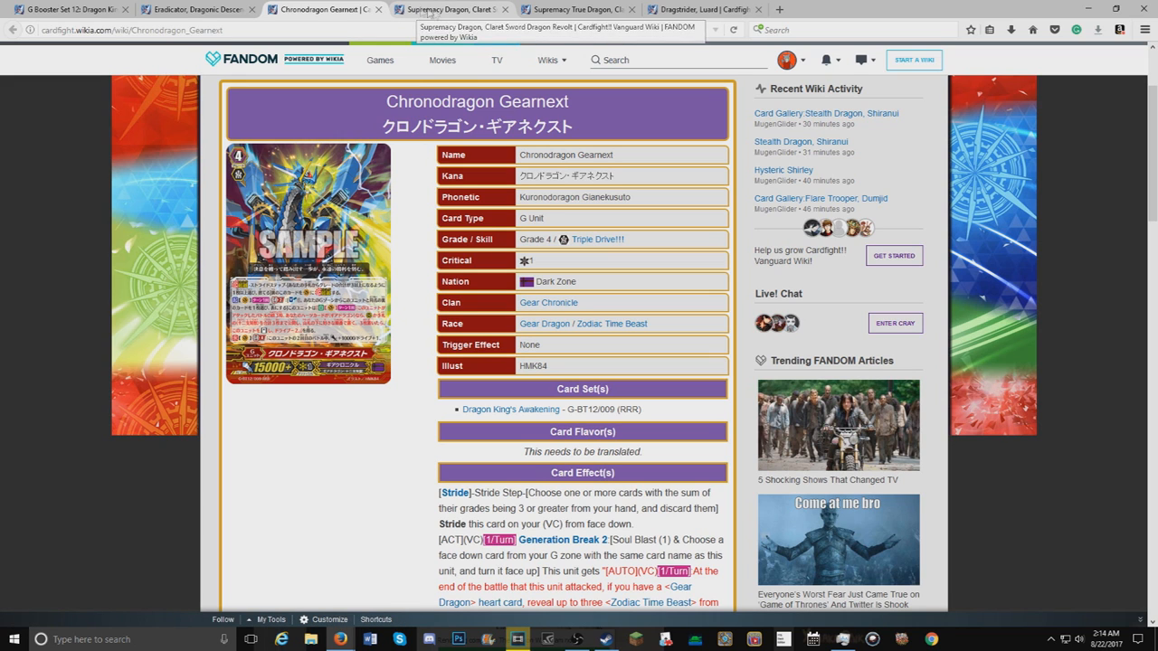
left_click(470, 10)
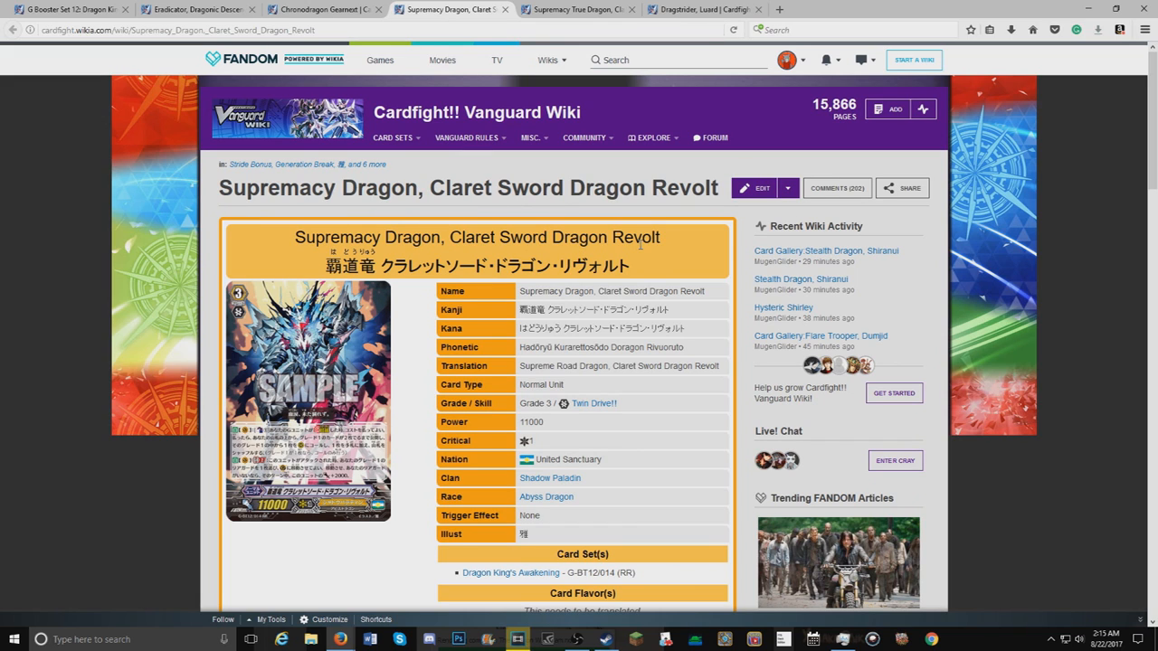
scroll("down", 3)
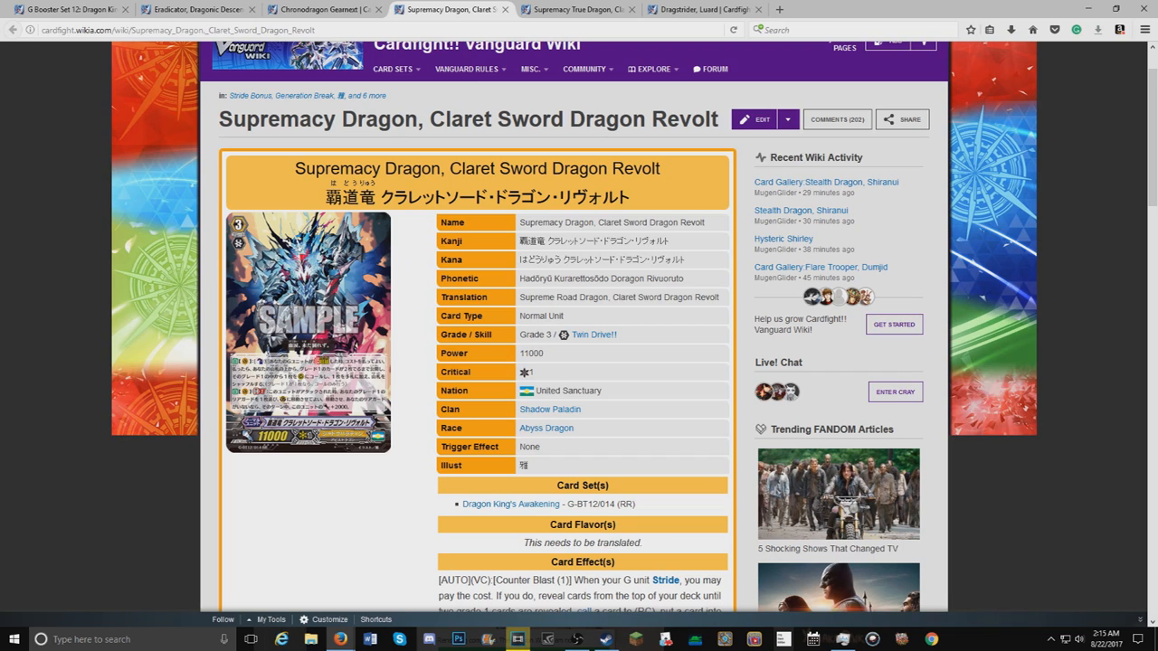
scroll("down", 3)
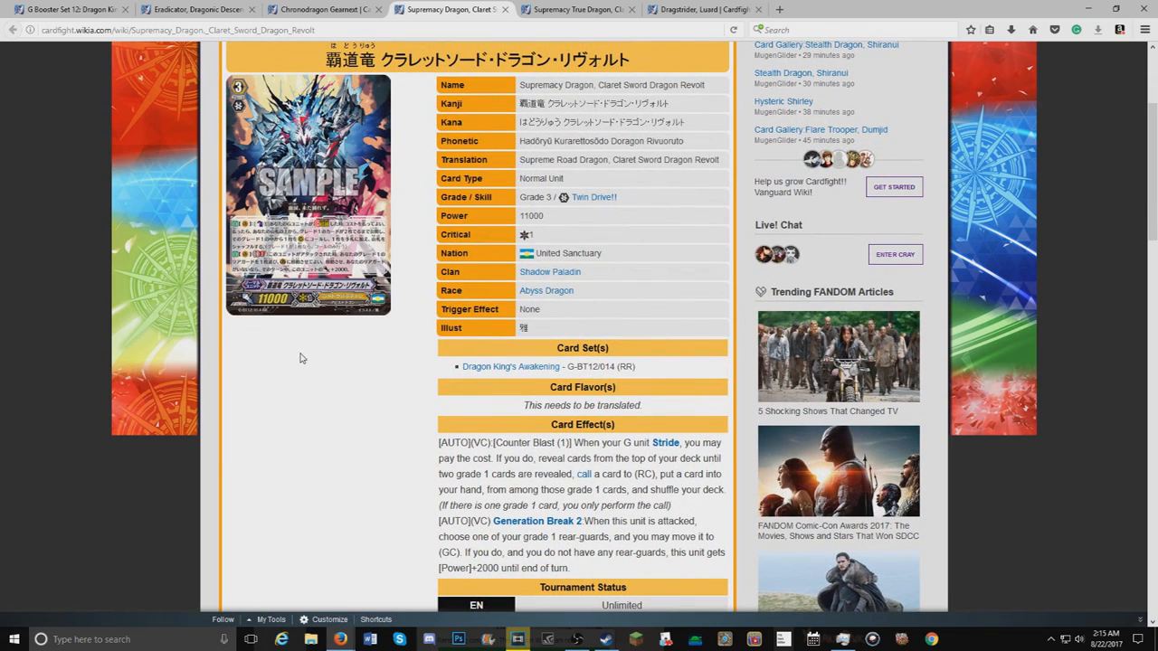
mouse_move(597, 458)
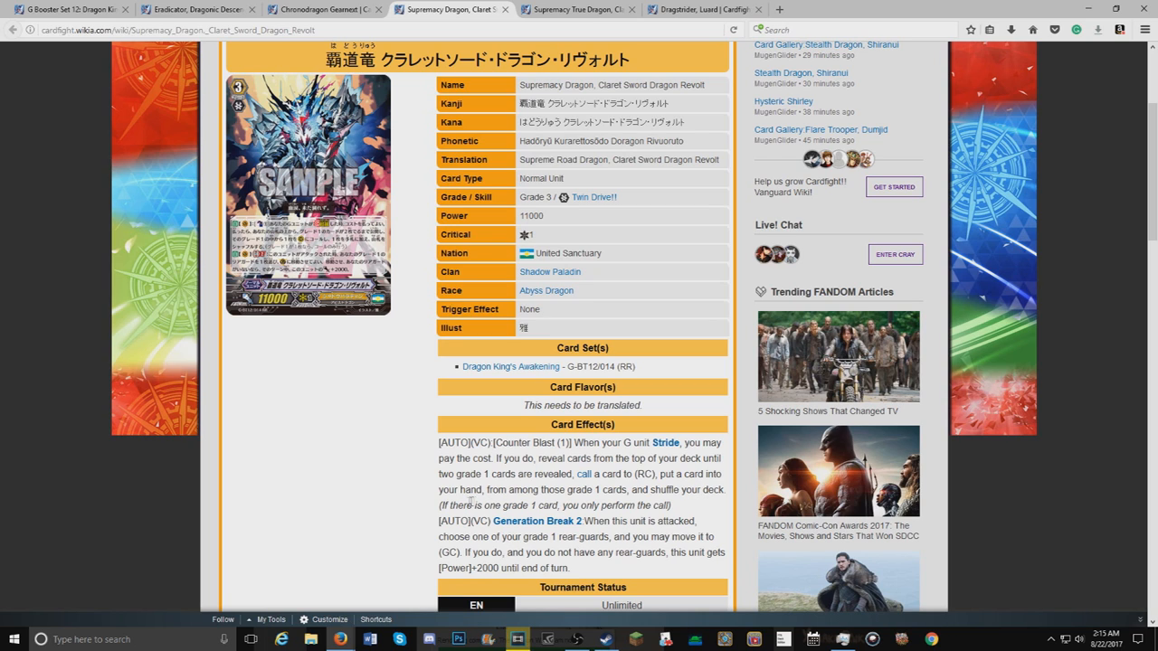
mouse_move(687, 507)
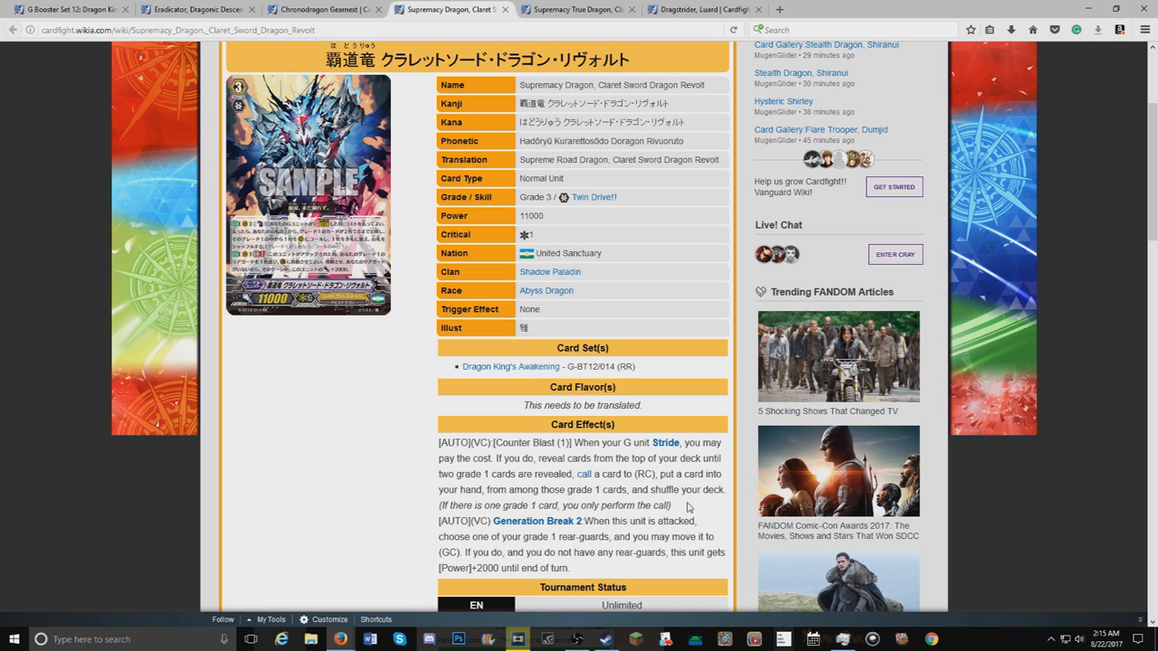
mouse_move(529, 523)
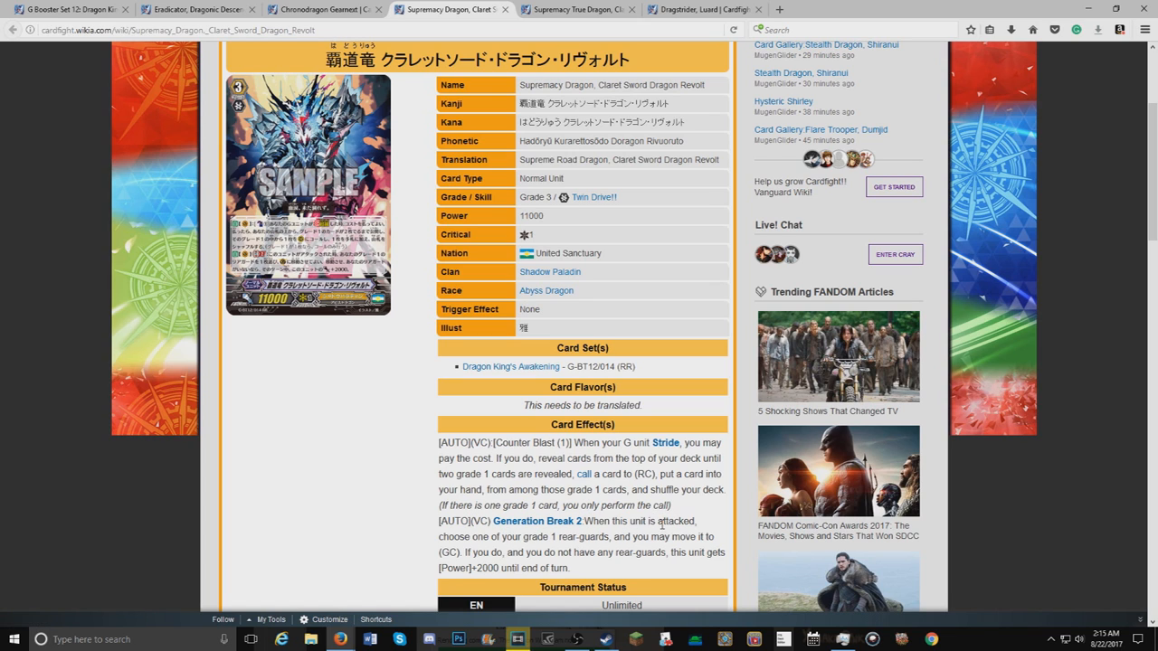
mouse_move(386, 370)
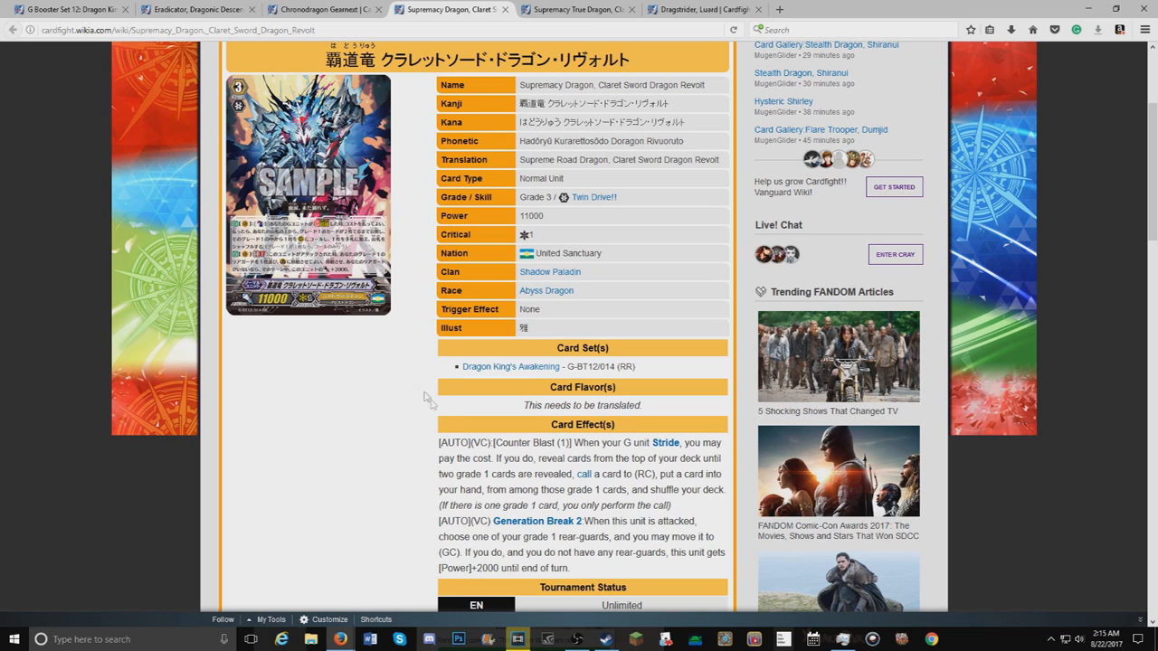
mouse_move(669, 534)
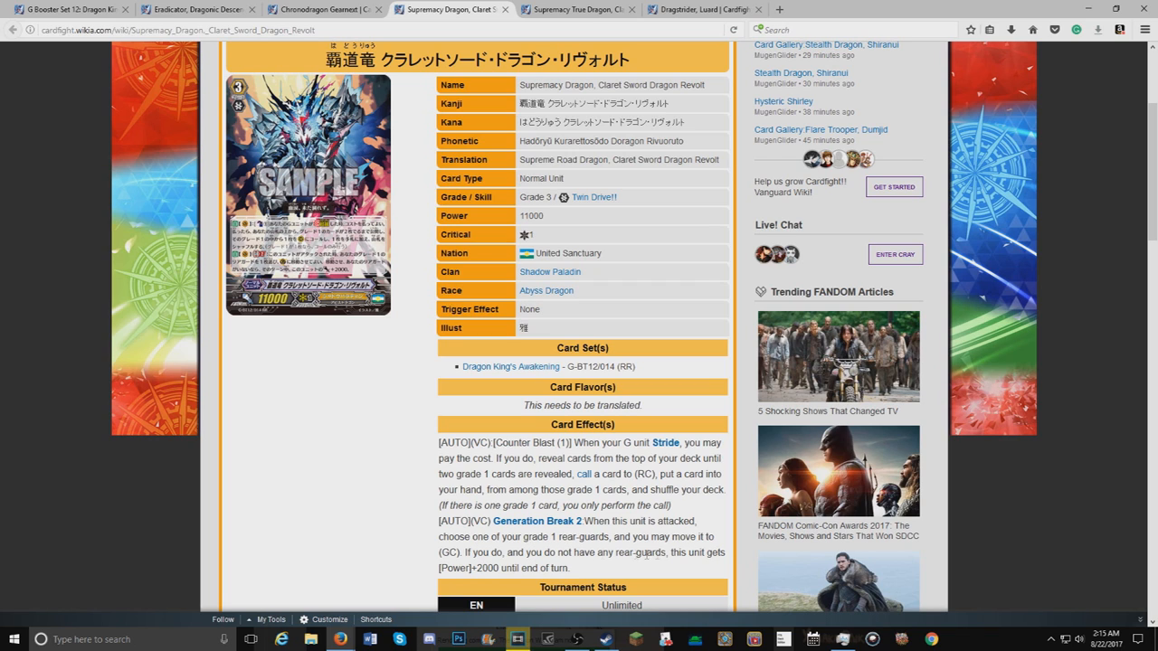
mouse_move(514, 566)
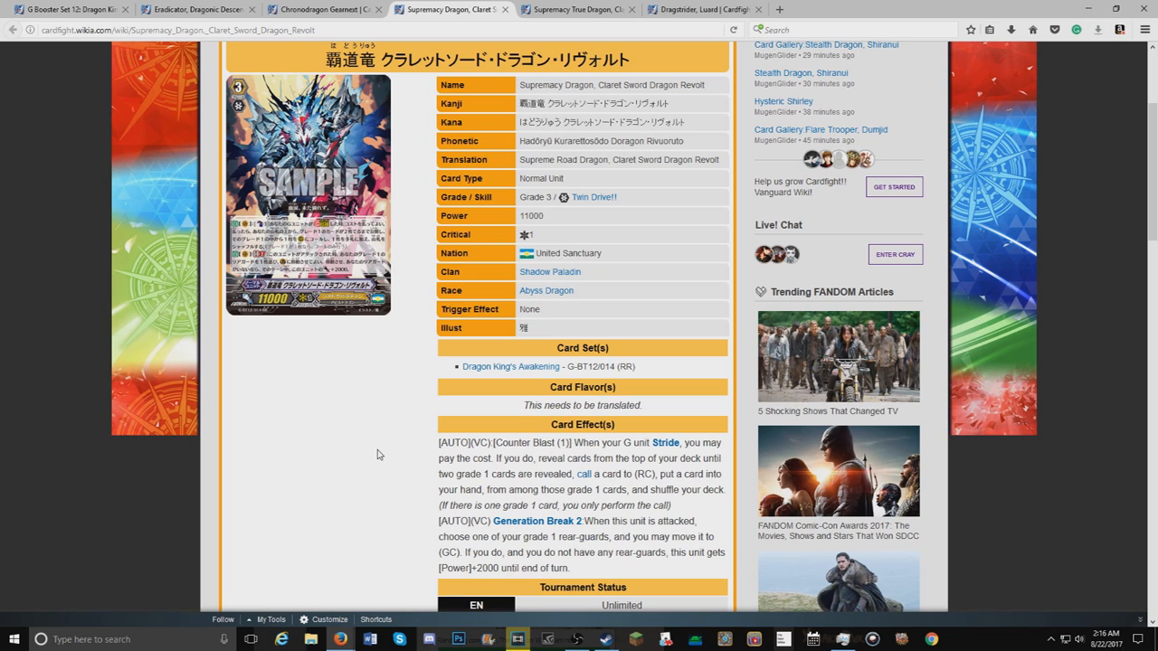
mouse_move(348, 393)
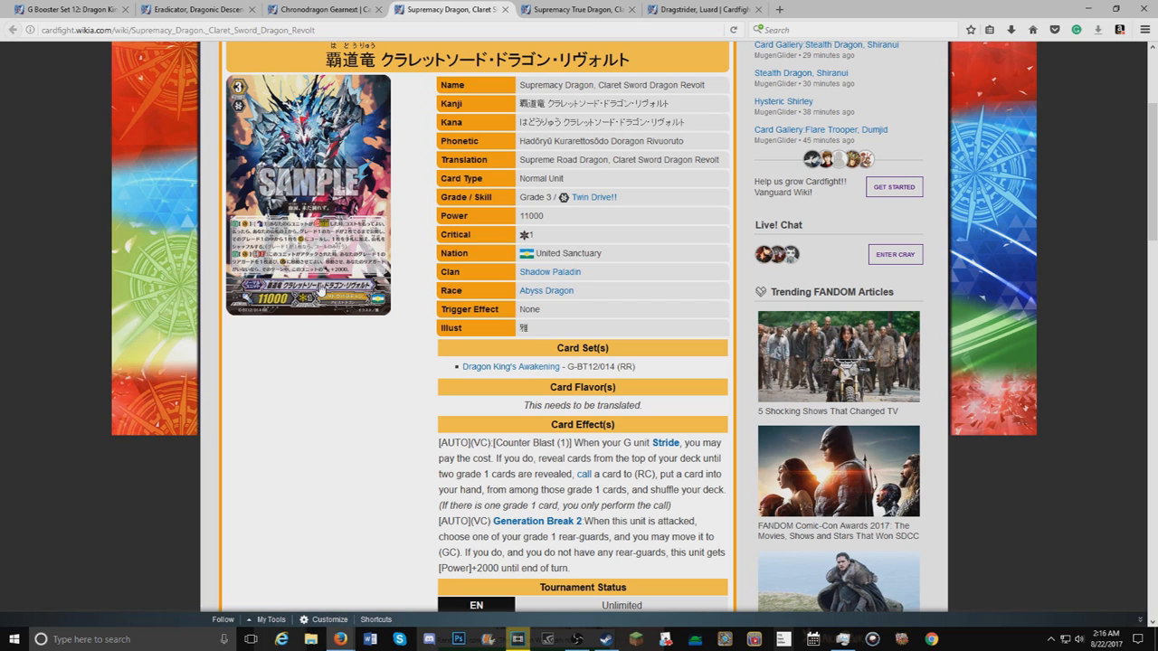
mouse_move(377, 323)
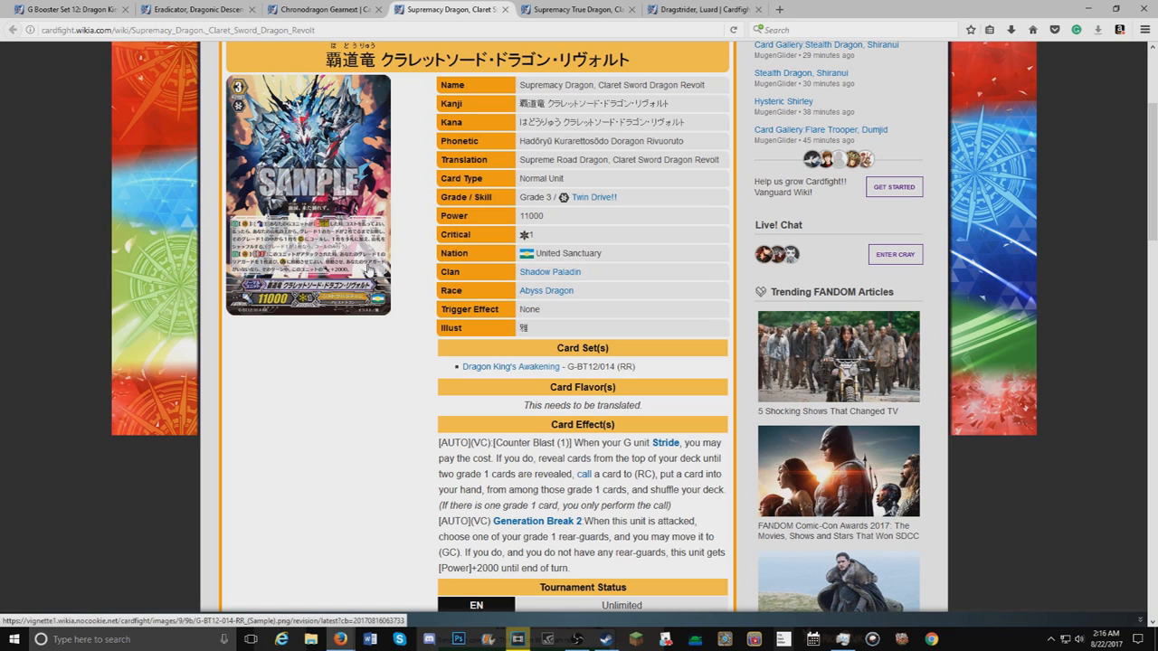
mouse_move(370, 272)
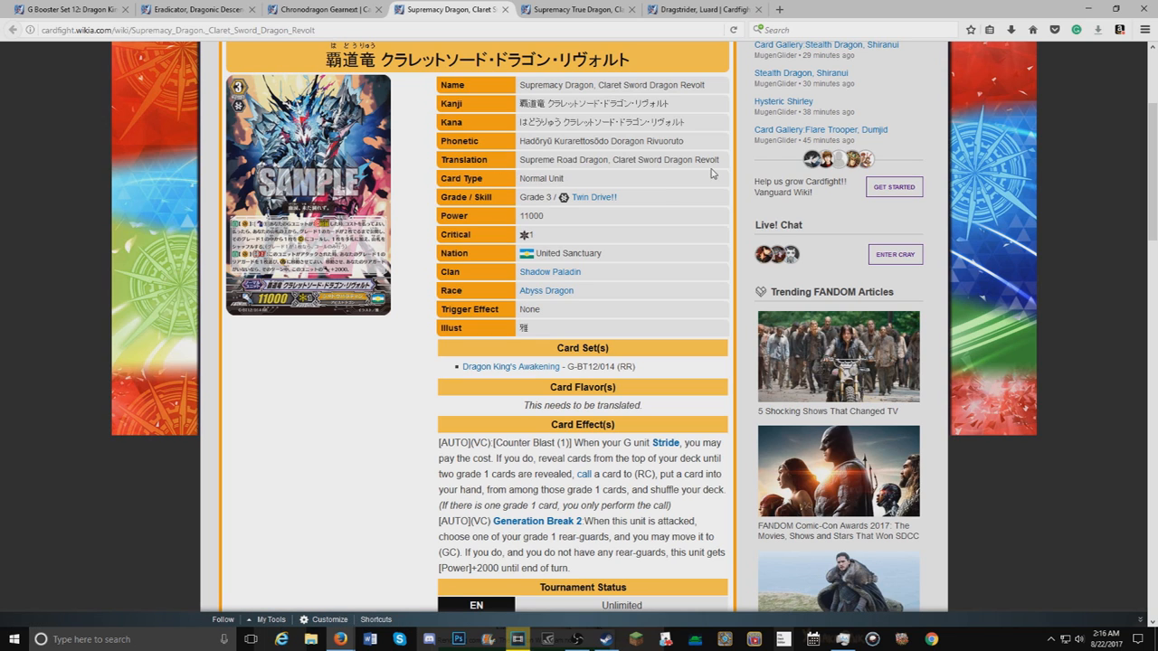
mouse_move(570, 214)
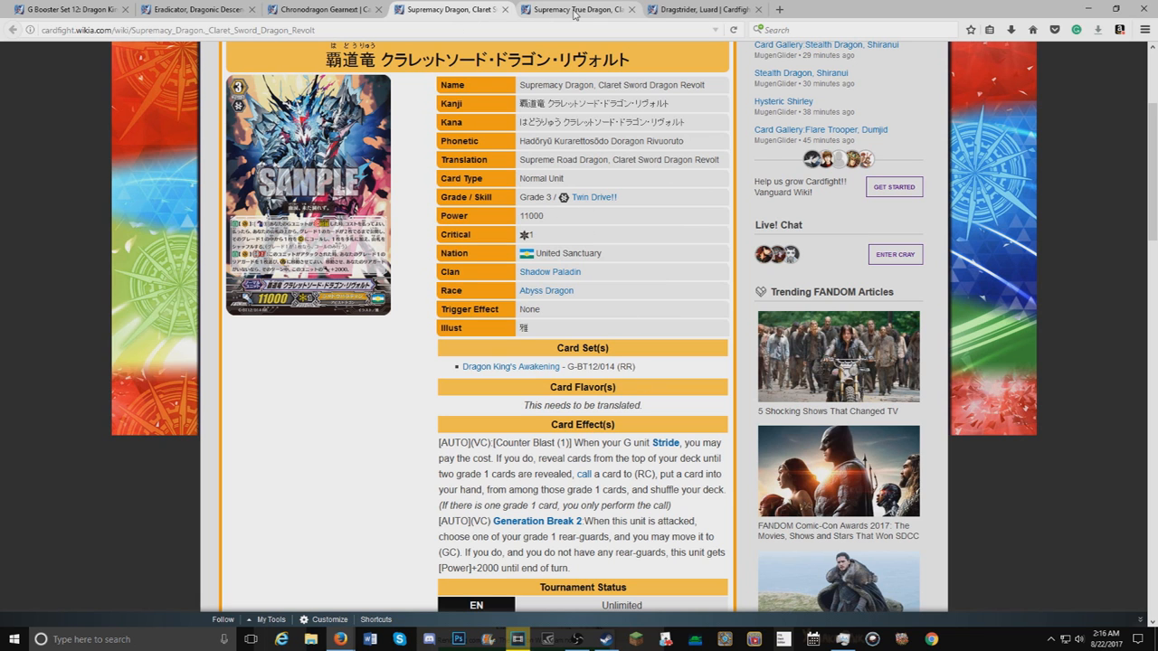
Step: Switch to the Supremacy True Dragon, Claret Sword Helheim page and scroll to its card effects and tournament status
left_click(574, 10)
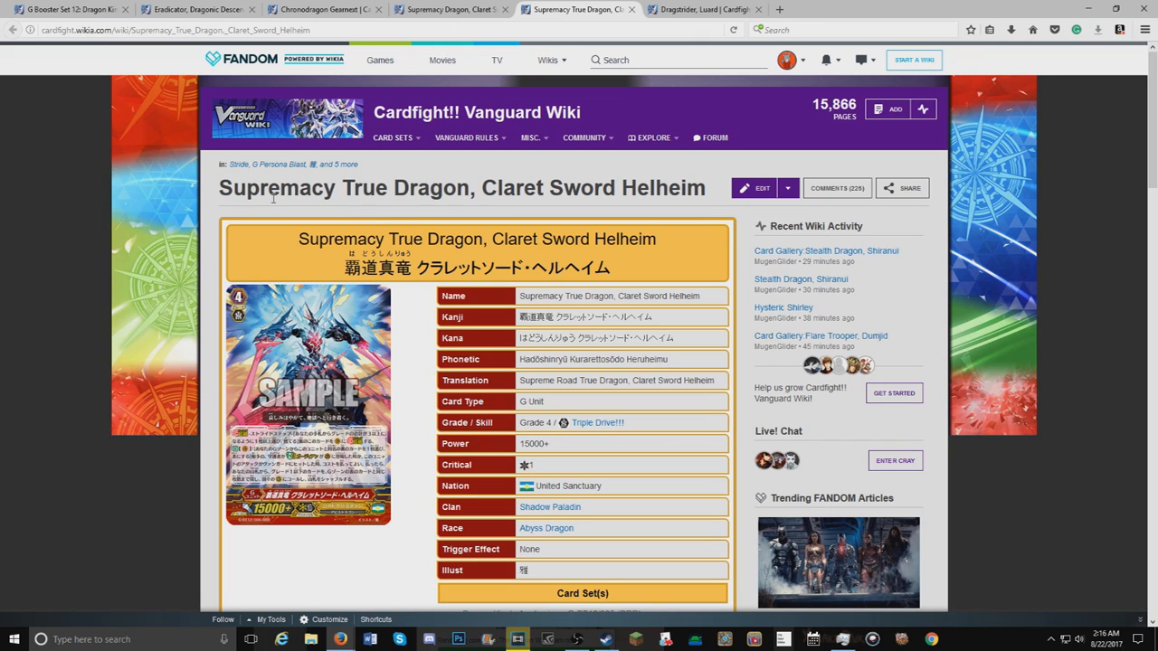
mouse_move(639, 192)
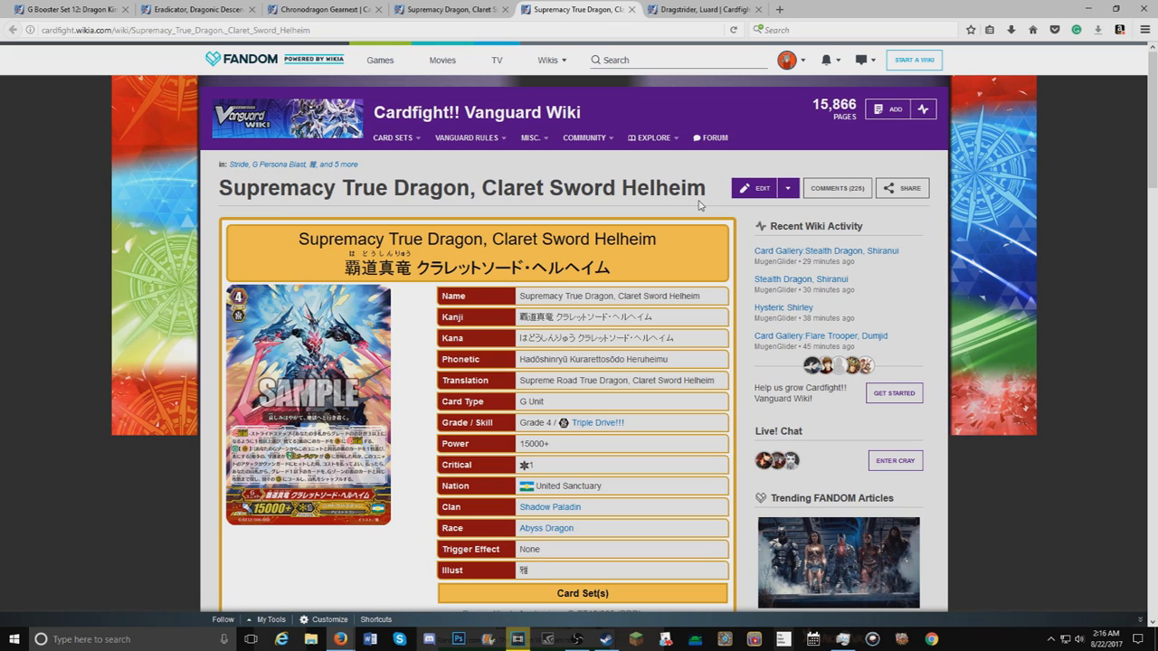
scroll("down", 3)
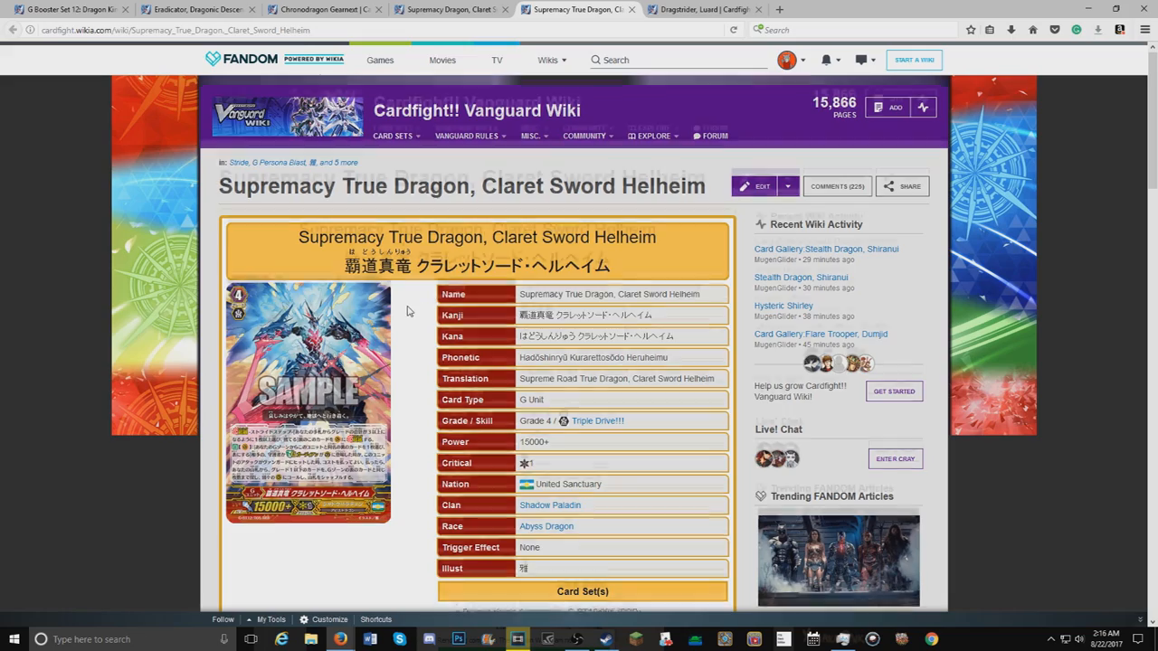
scroll("down", 3)
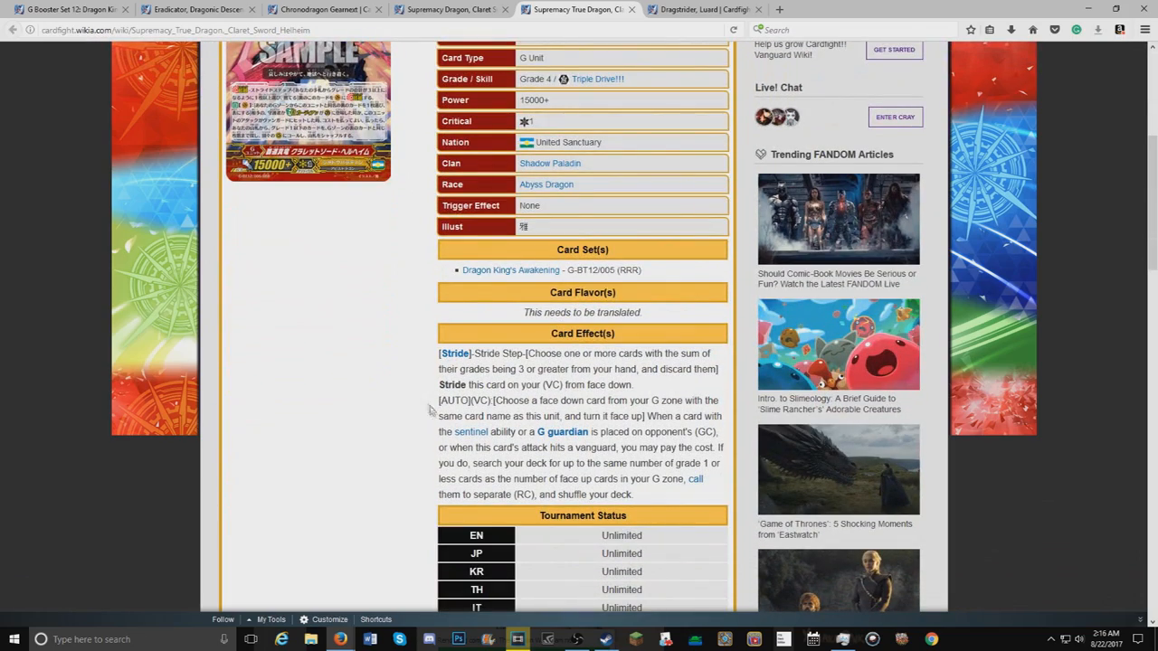
mouse_move(629, 415)
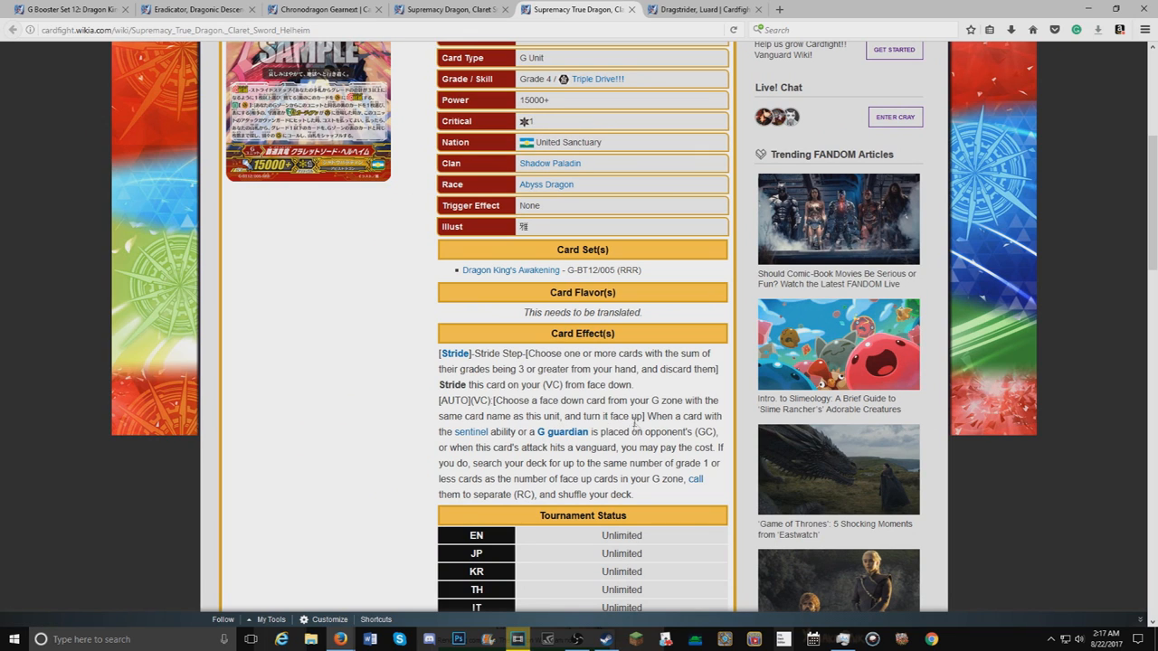
mouse_move(742, 433)
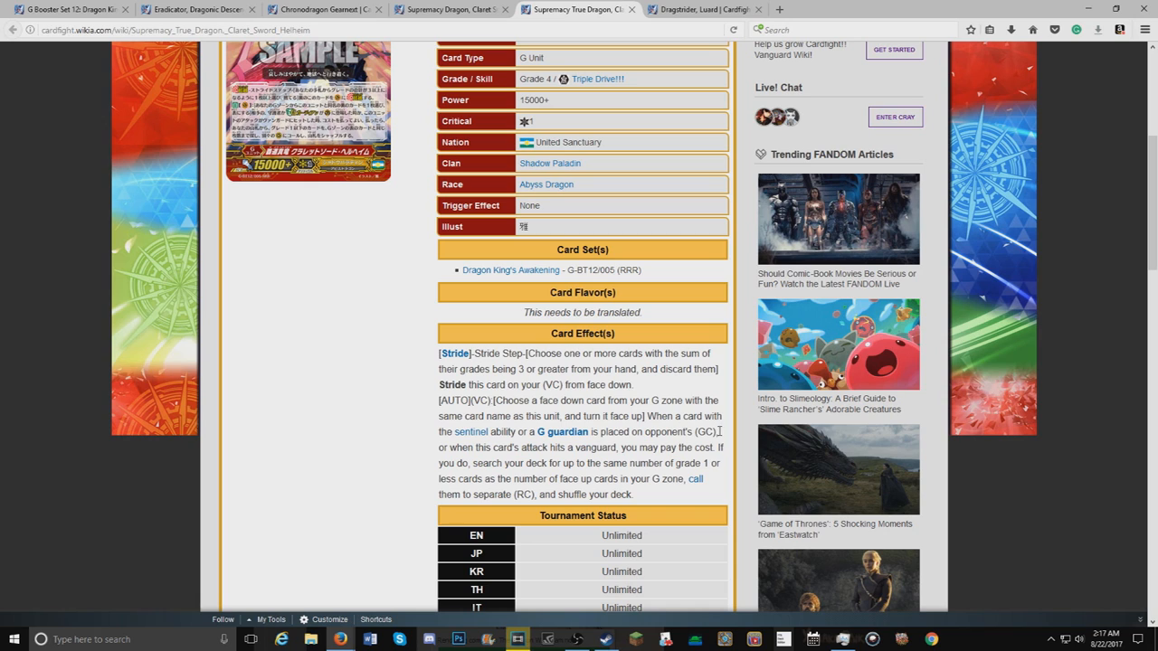
mouse_move(618, 447)
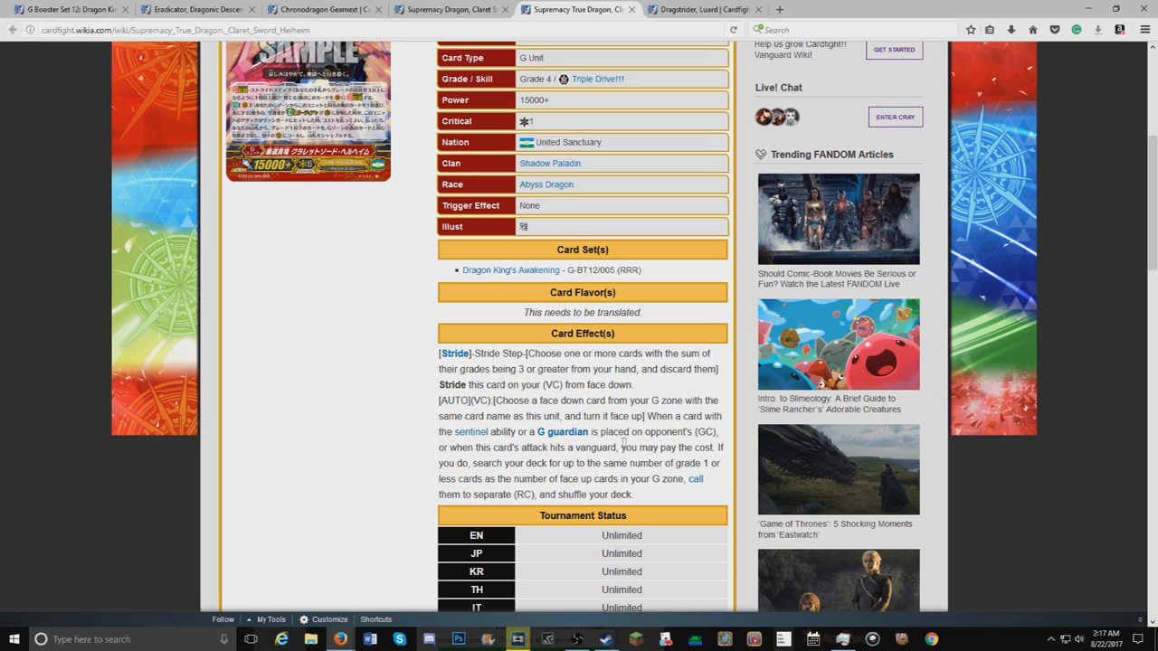
mouse_move(466, 464)
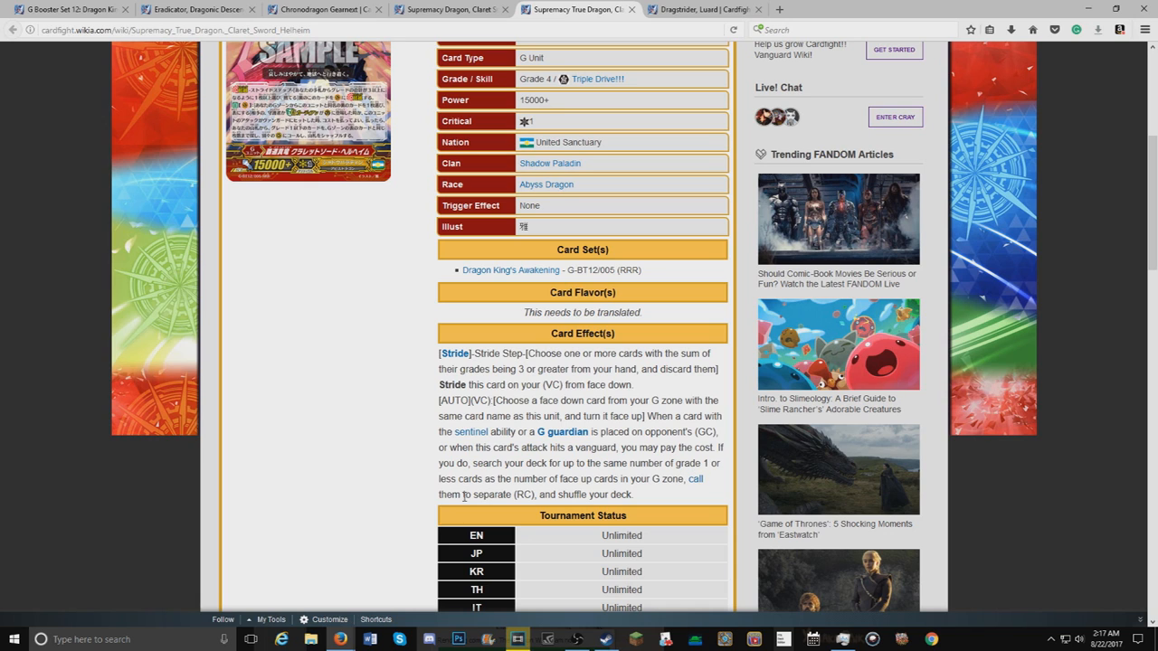
mouse_move(577, 508)
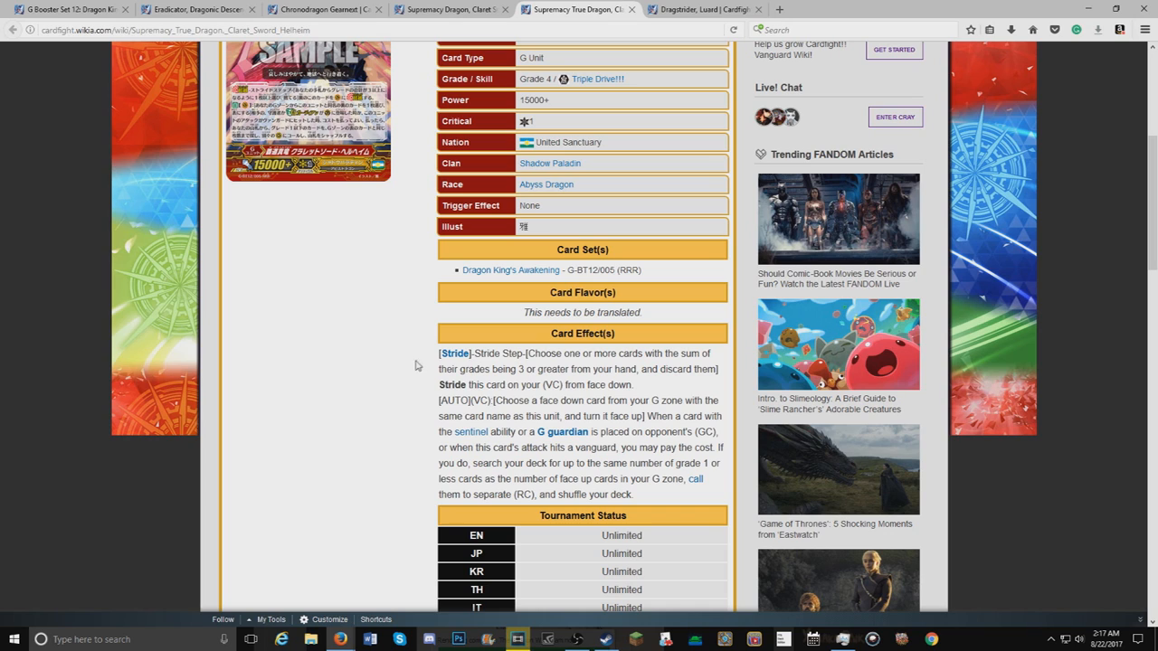
mouse_move(411, 373)
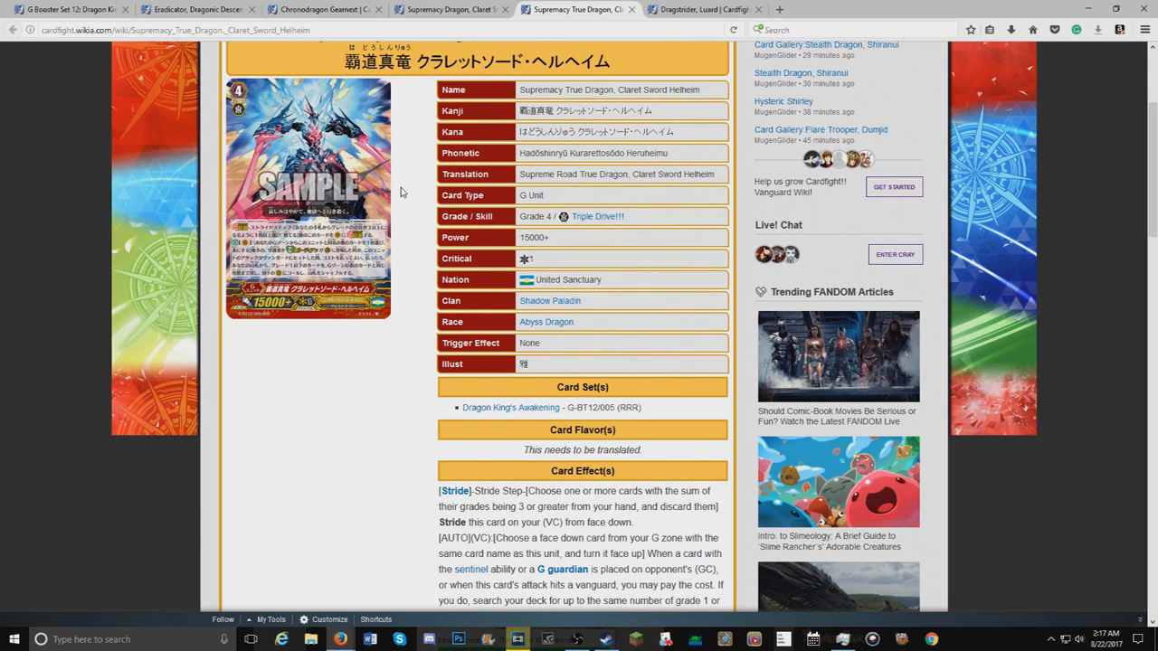
mouse_move(308, 194)
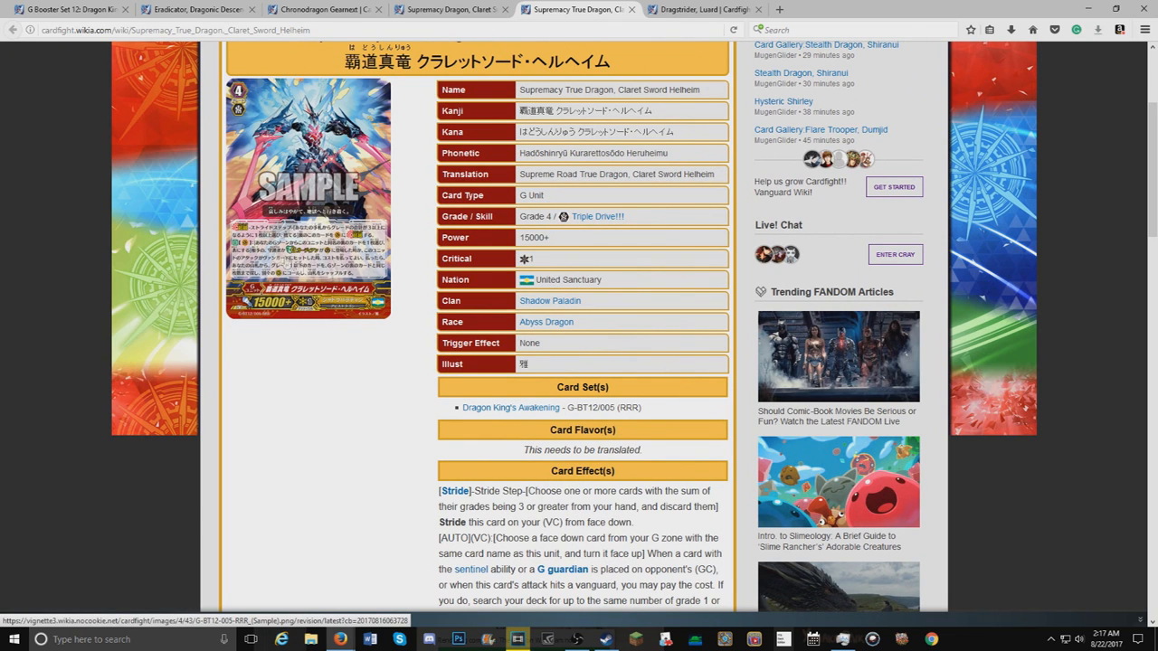
scroll("down", 3)
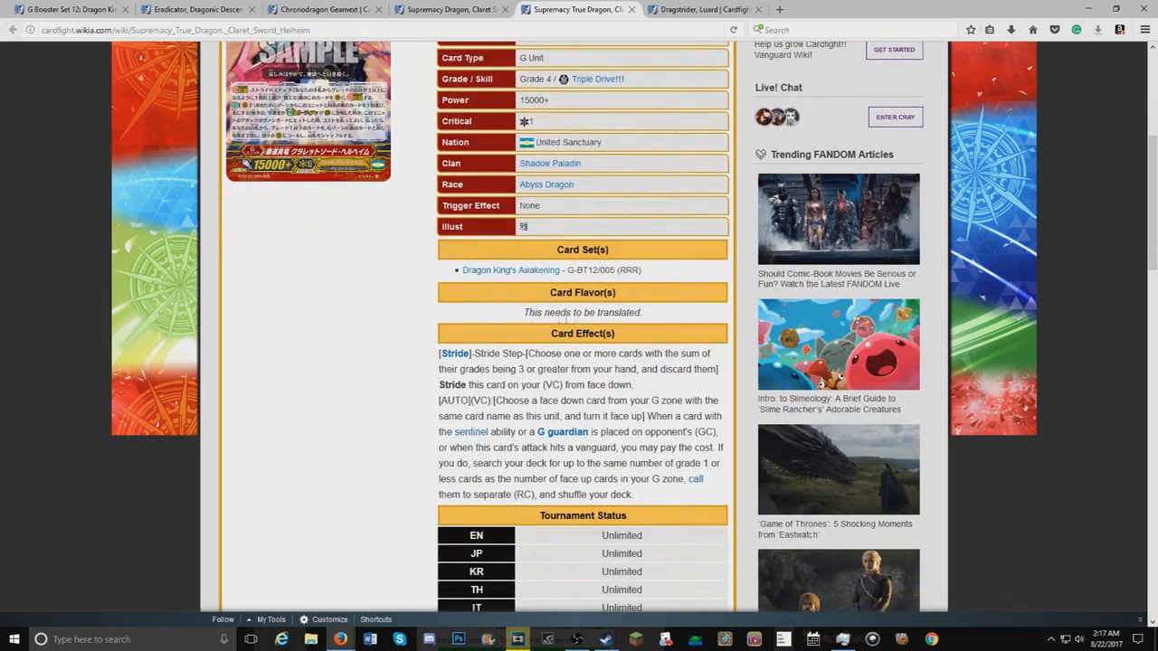
Step: Leave the Claret Sword Helheim page and switch to the Dragstrider, Luard card page
scroll("up", 3)
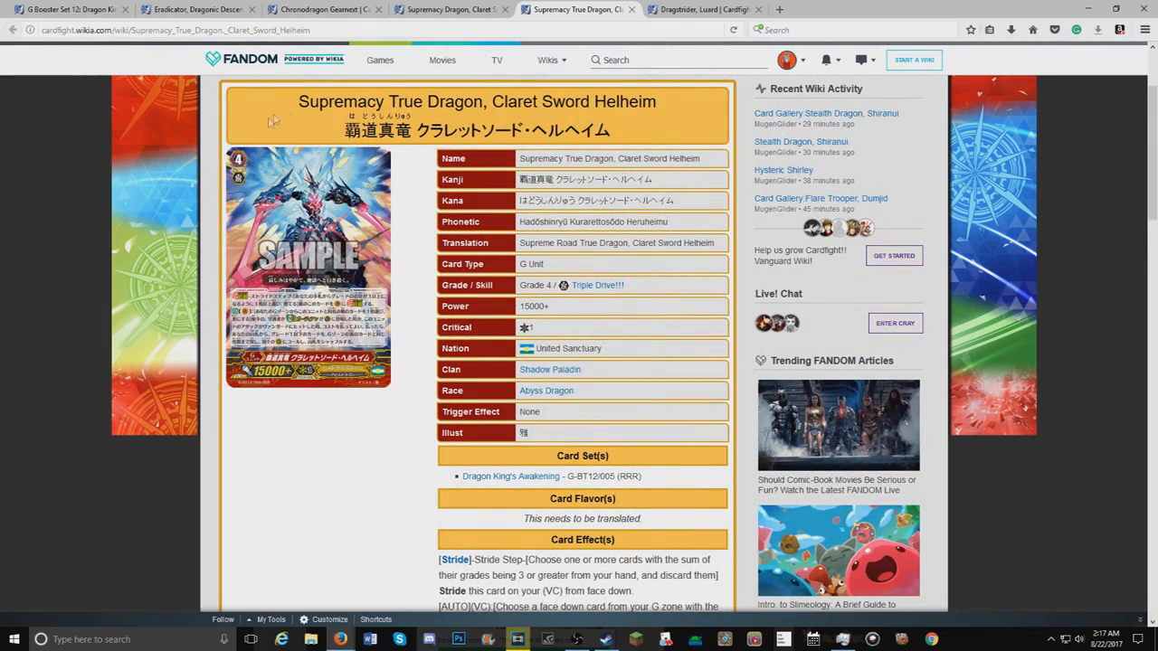
mouse_move(475, 217)
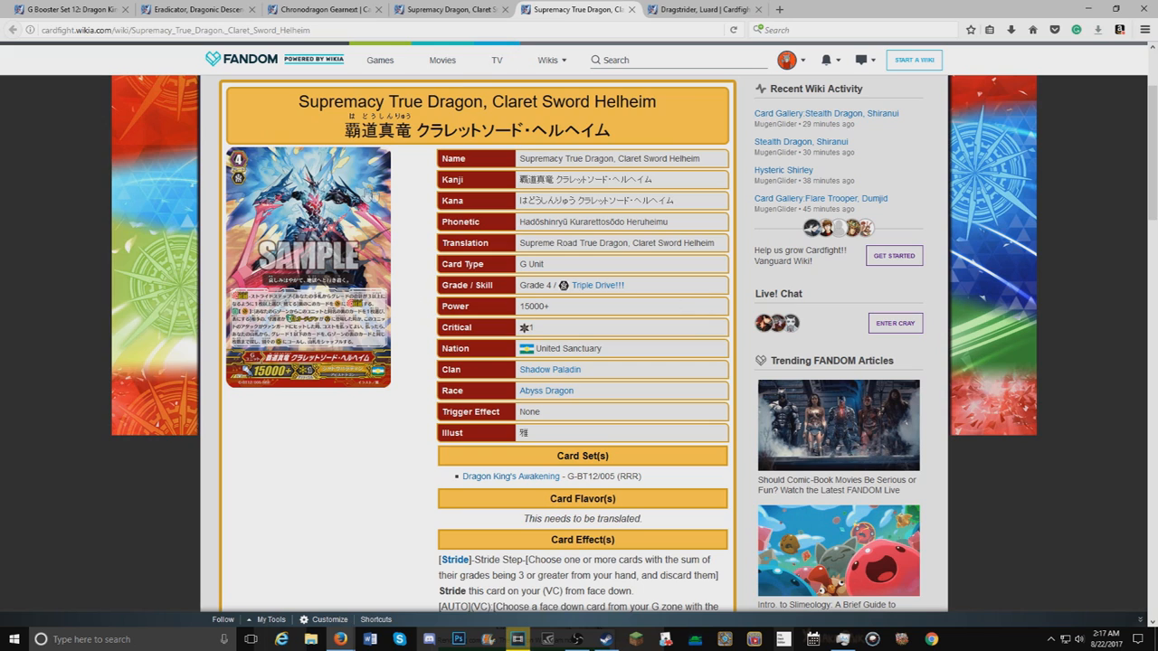
mouse_move(286, 135)
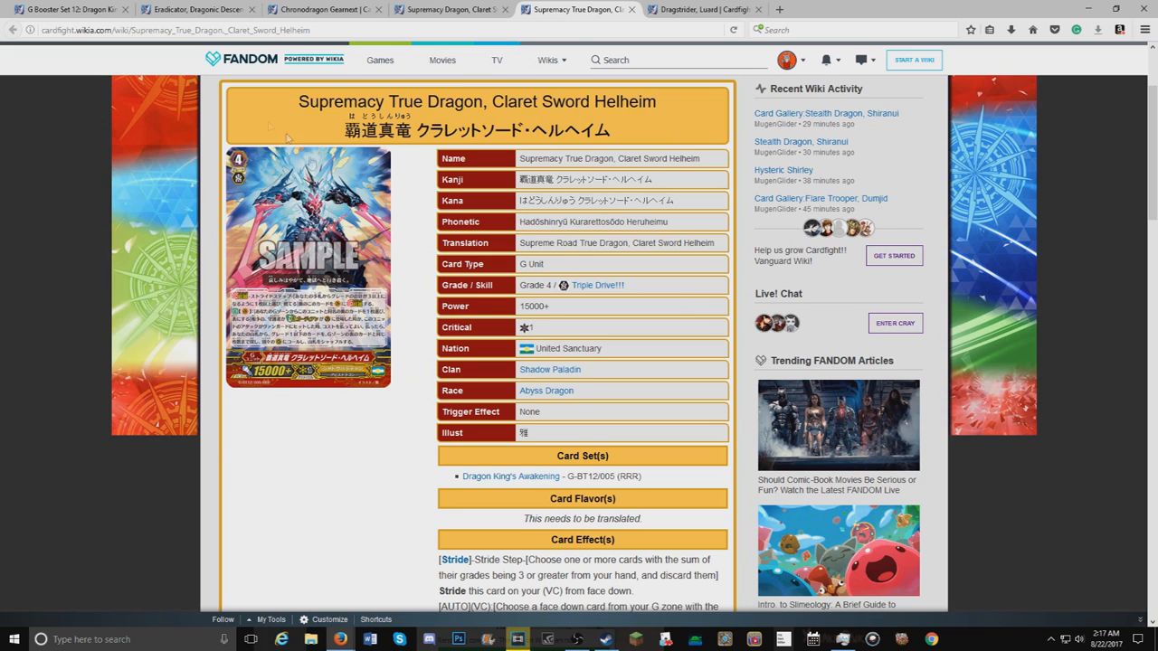
mouse_move(354, 470)
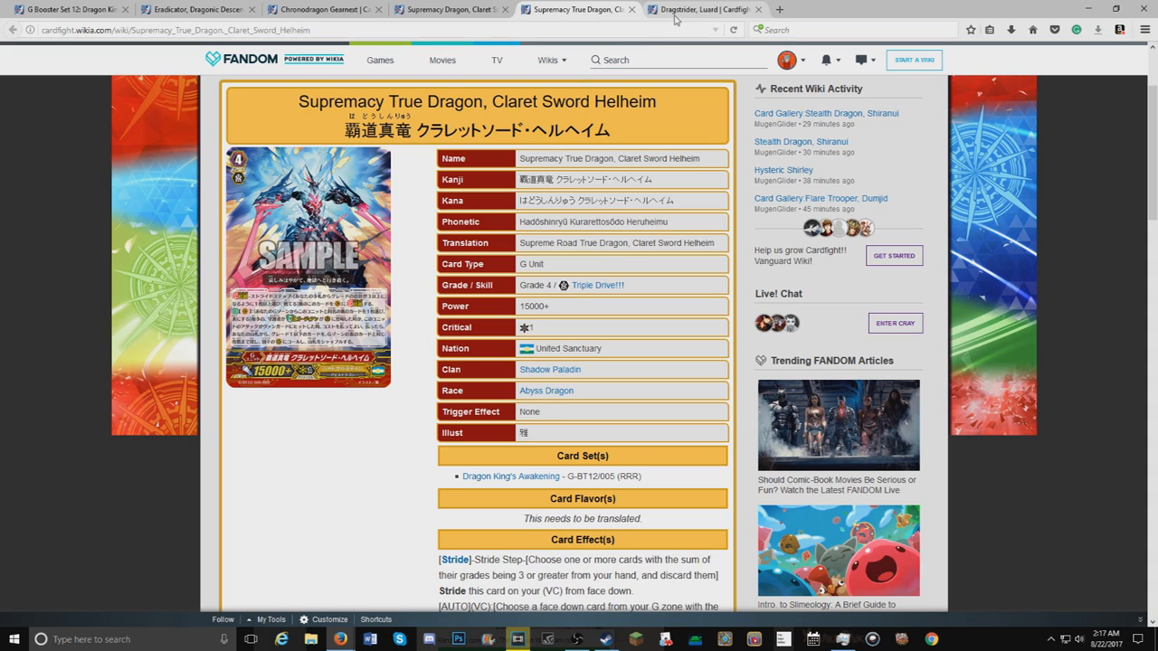
mouse_move(677, 20)
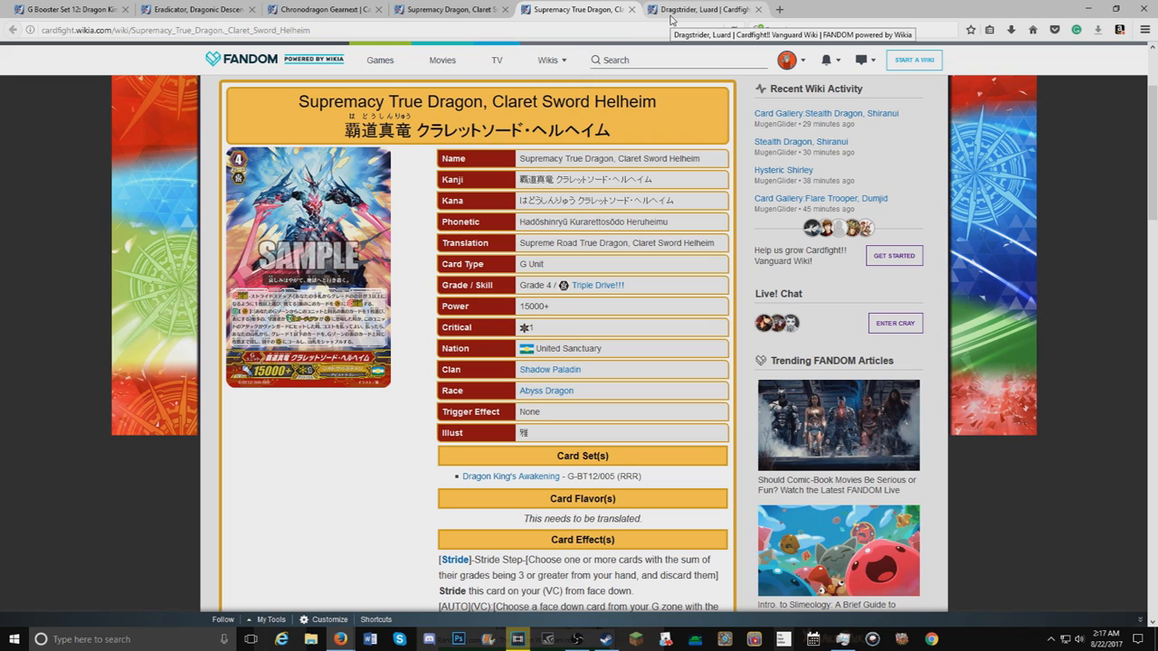
left_click(696, 10)
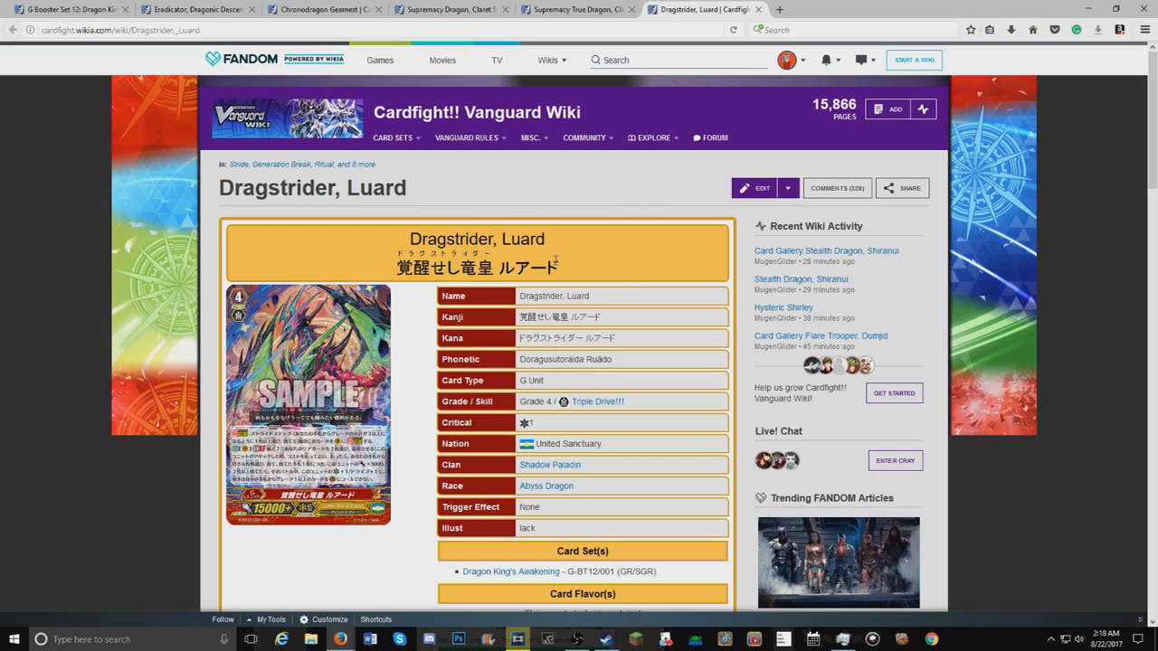
scroll("down", 3)
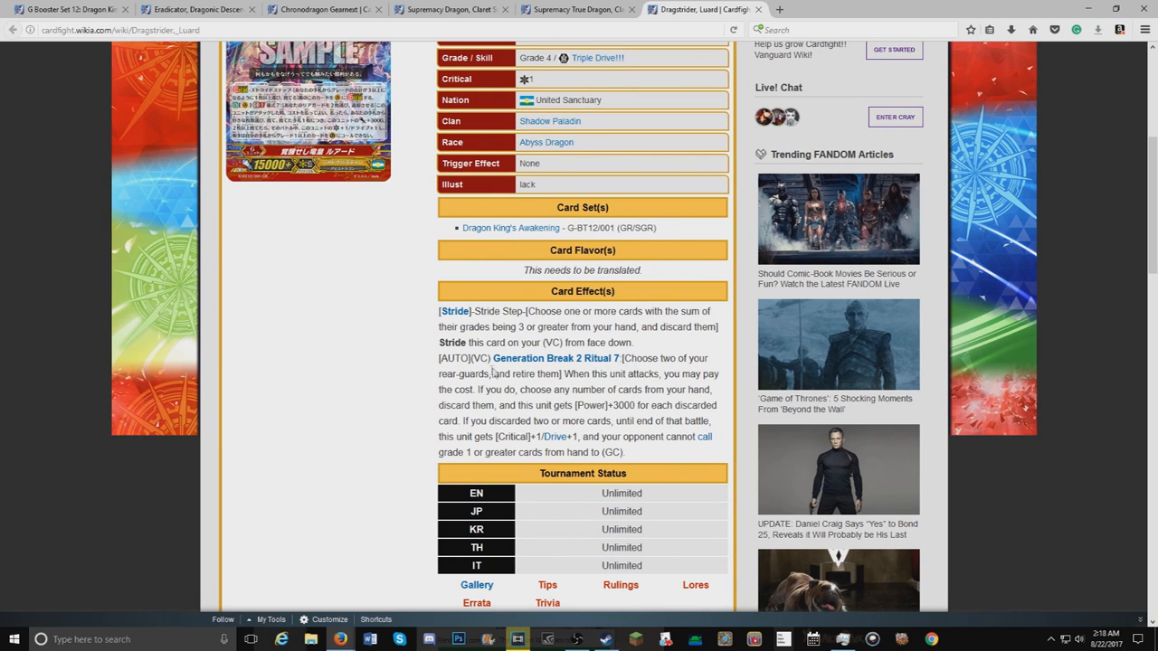
mouse_move(643, 389)
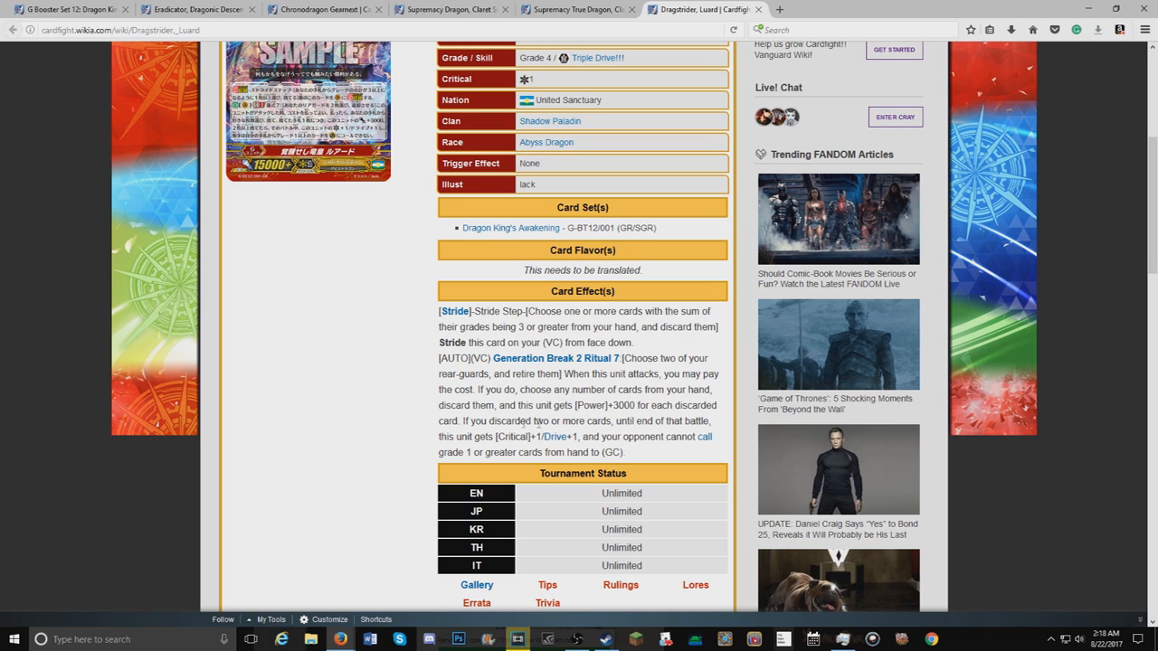
mouse_move(525, 493)
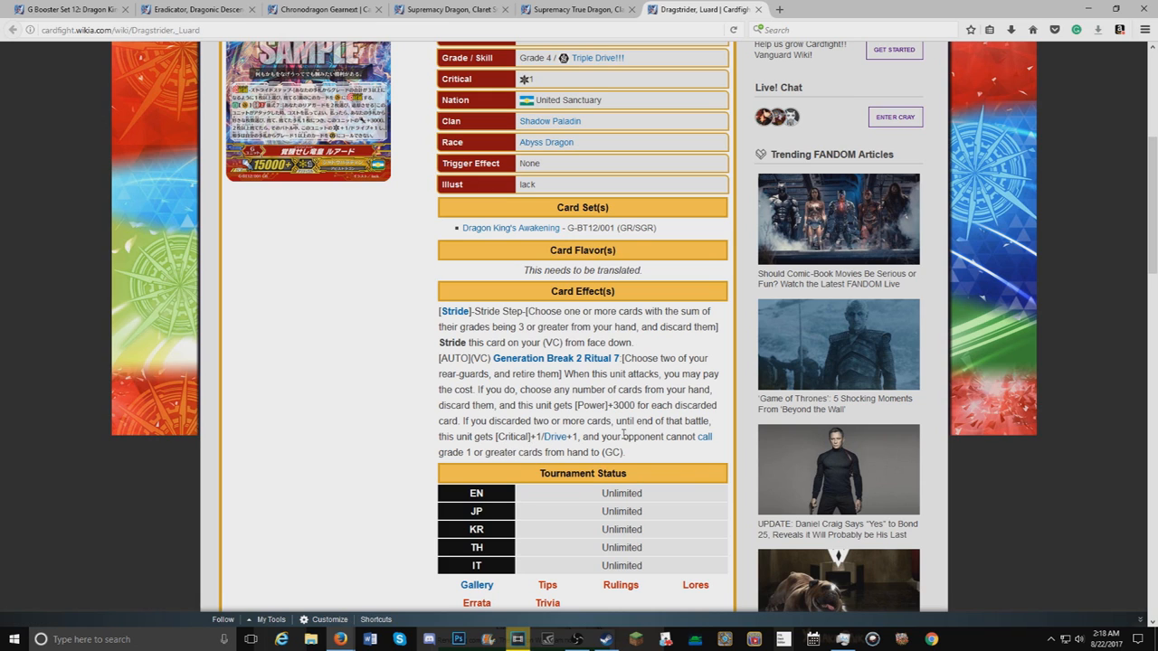
mouse_move(615, 431)
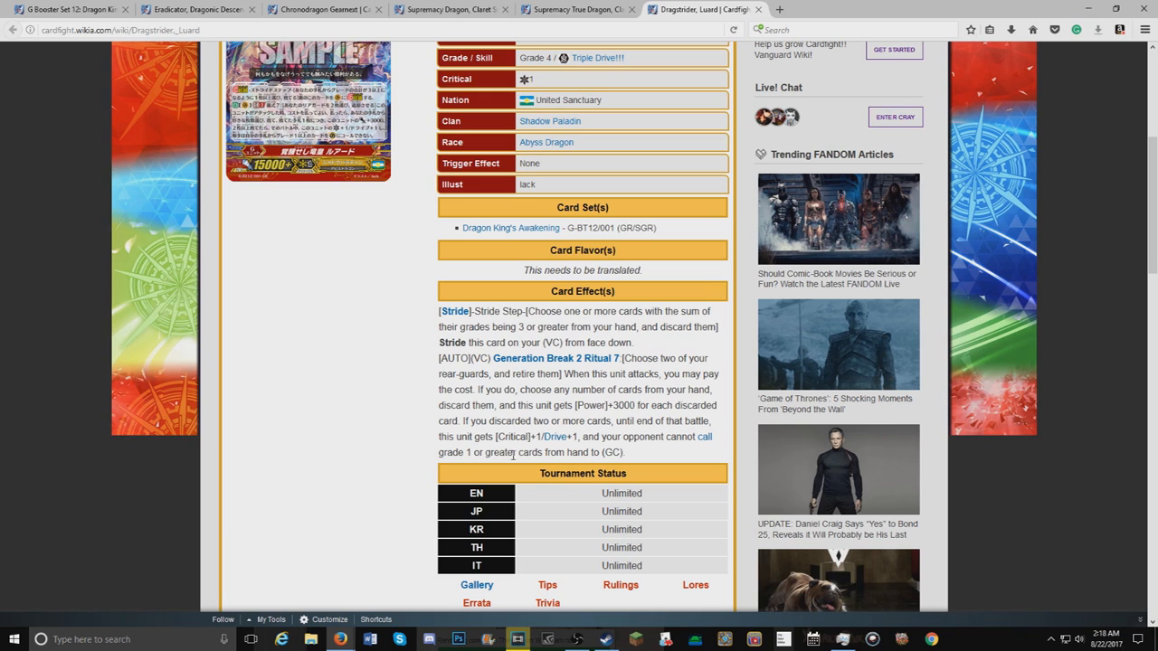
mouse_move(527, 446)
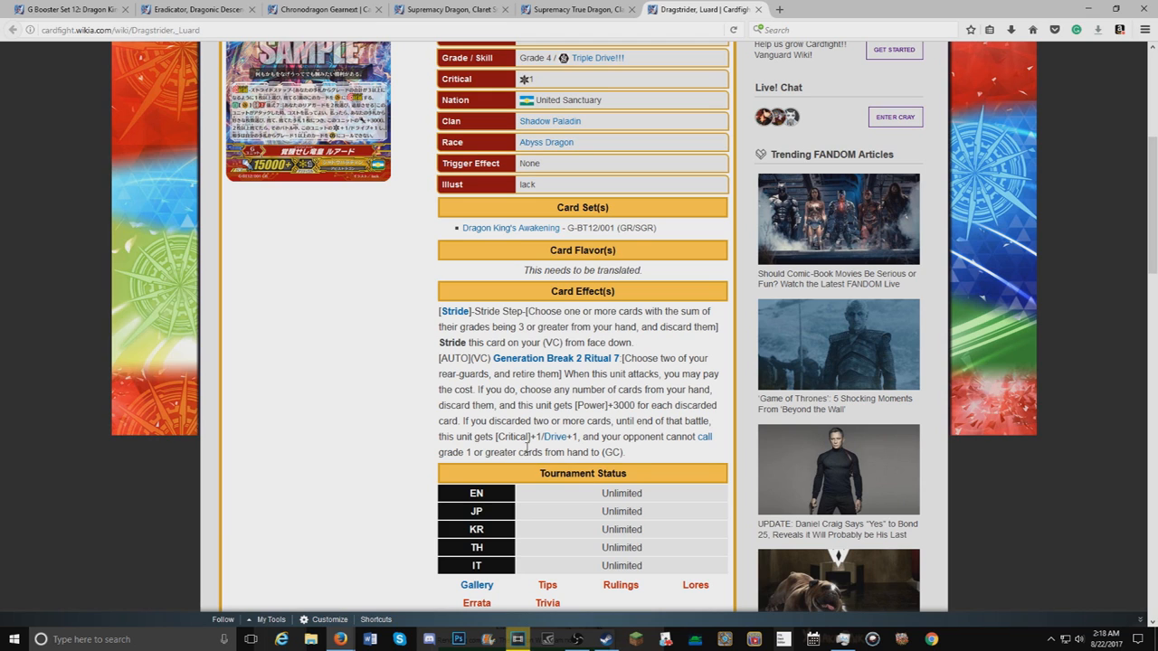
mouse_move(507, 471)
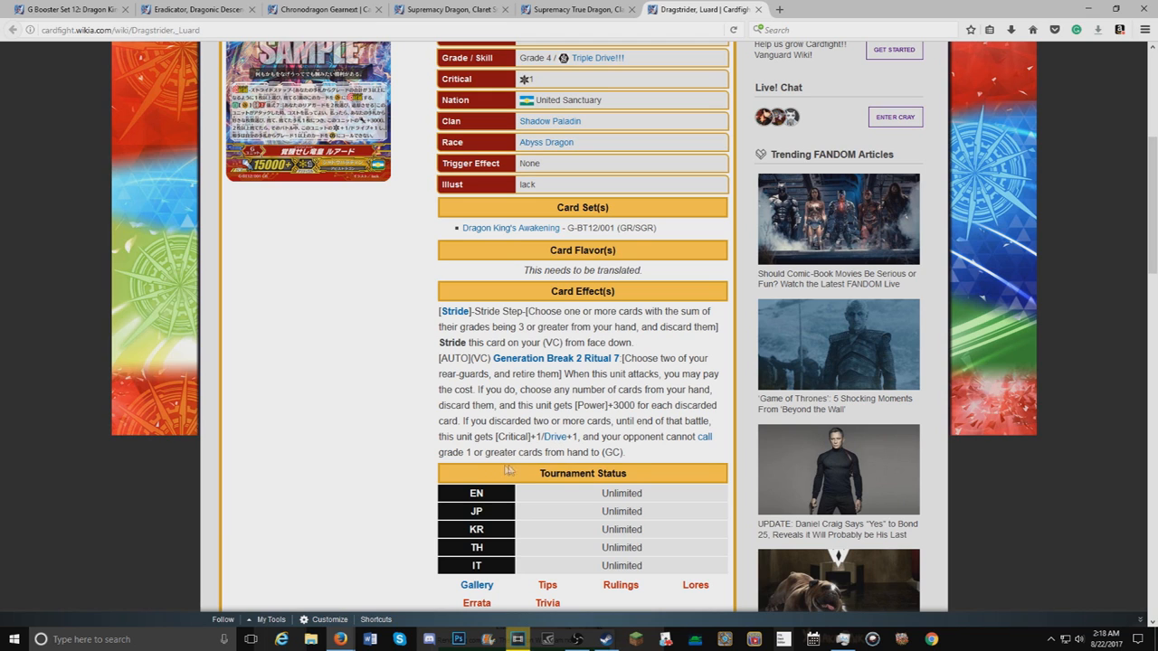
mouse_move(589, 464)
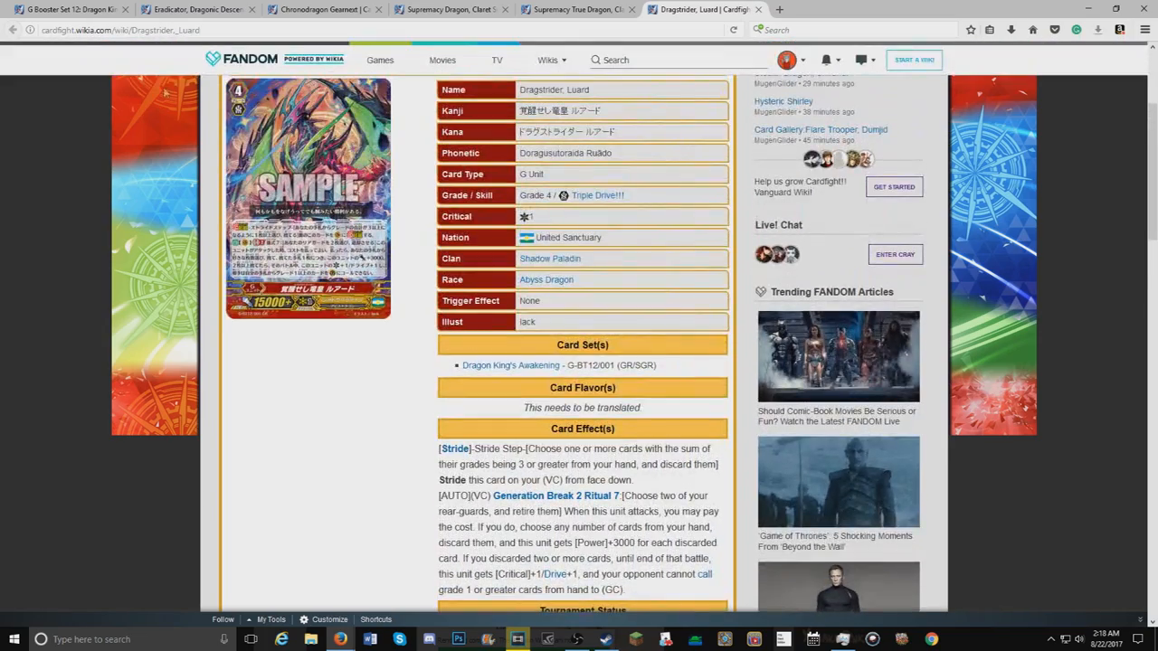
left_click(54, 15)
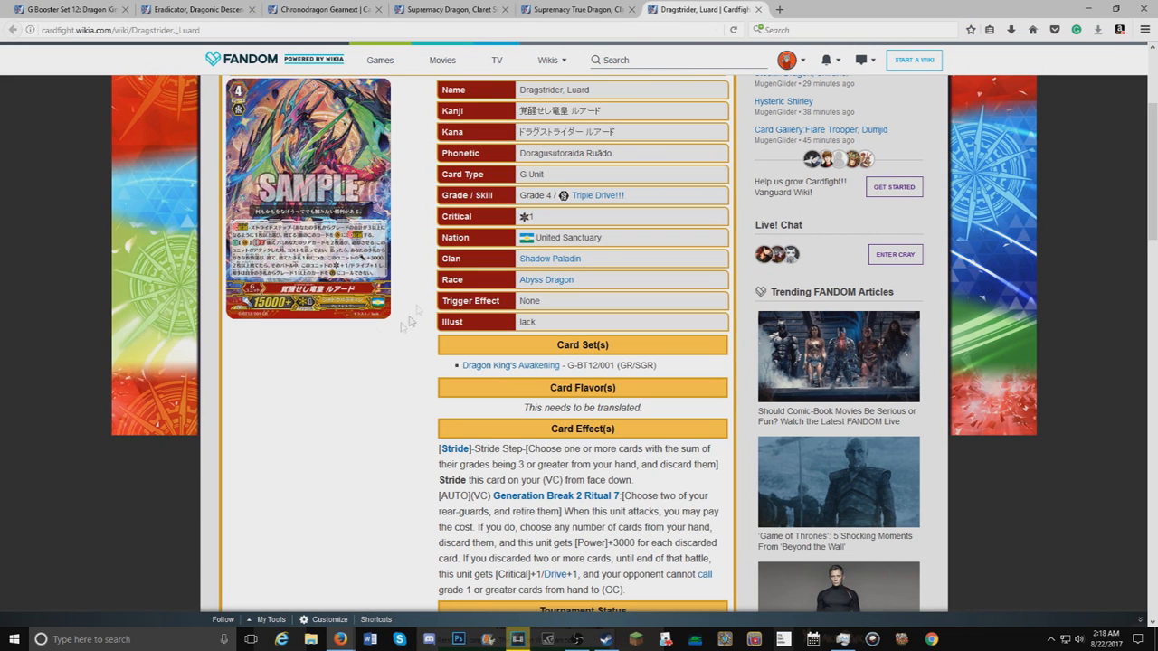
mouse_move(314, 354)
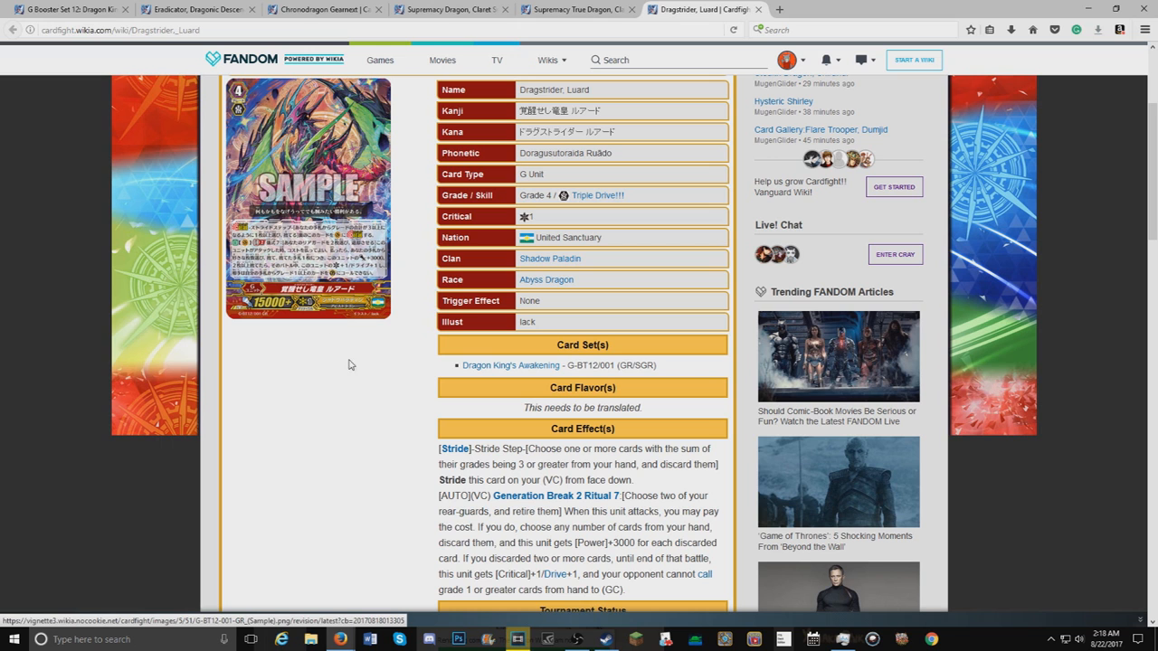
scroll("down", 3)
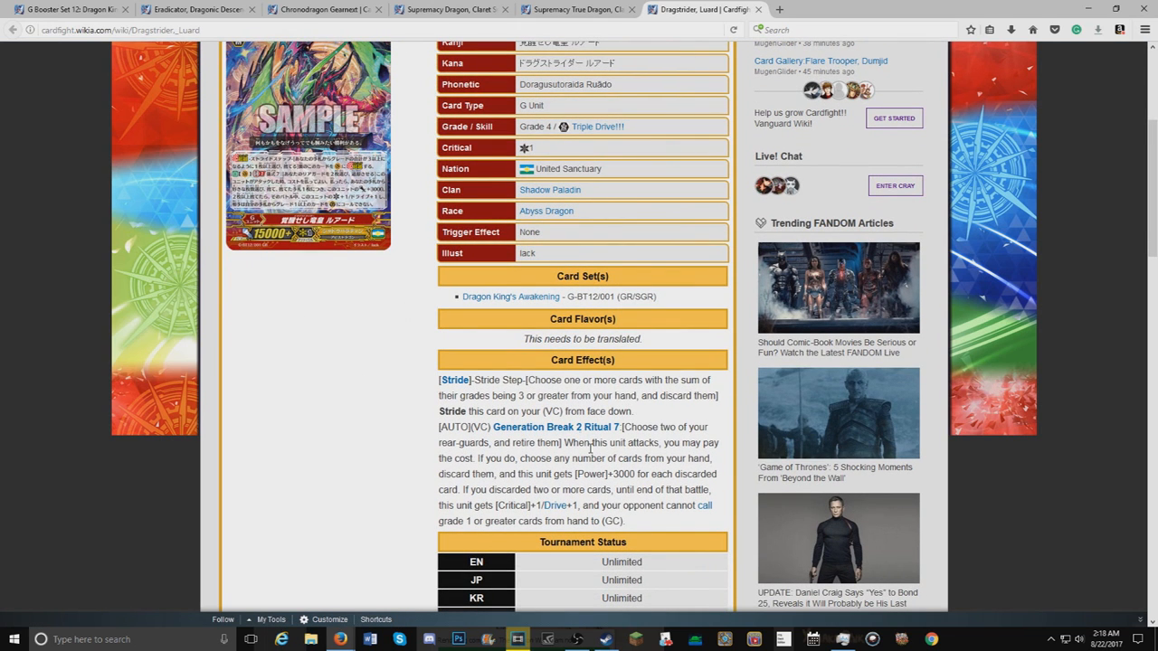
mouse_move(385, 435)
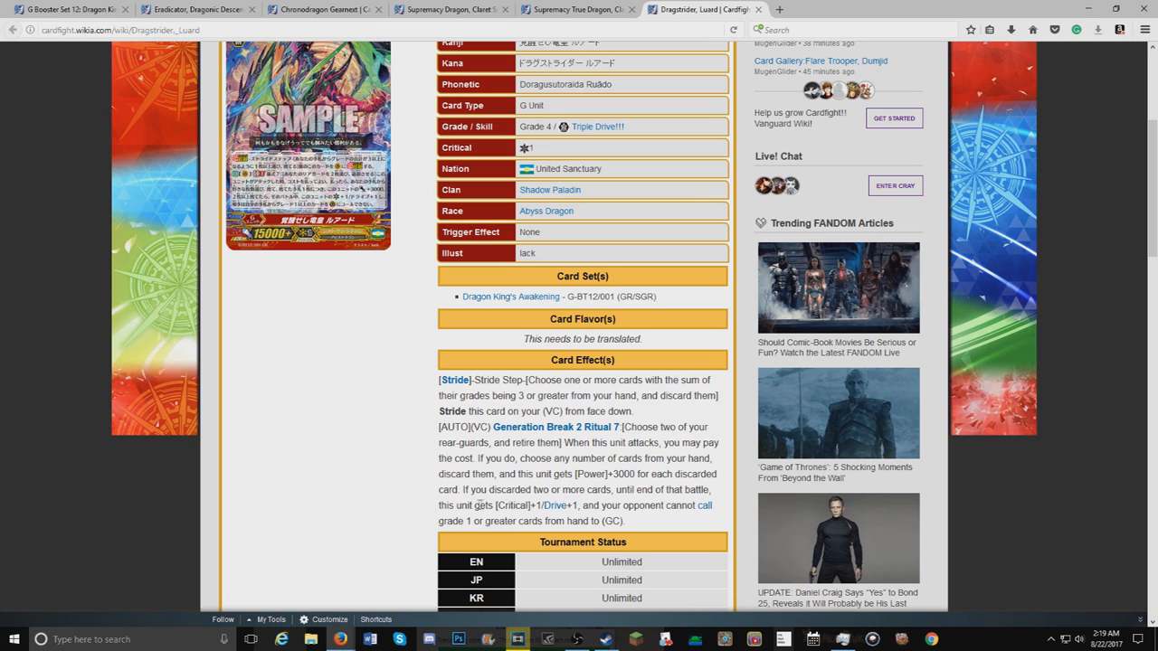
mouse_move(602, 456)
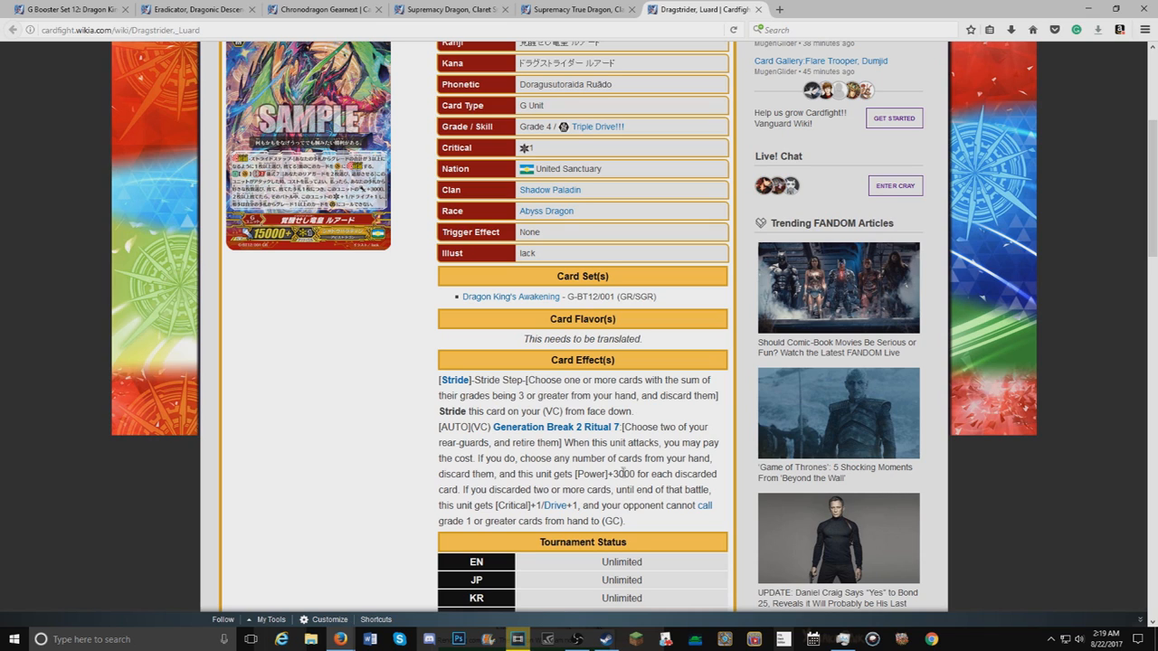
double_click(624, 474)
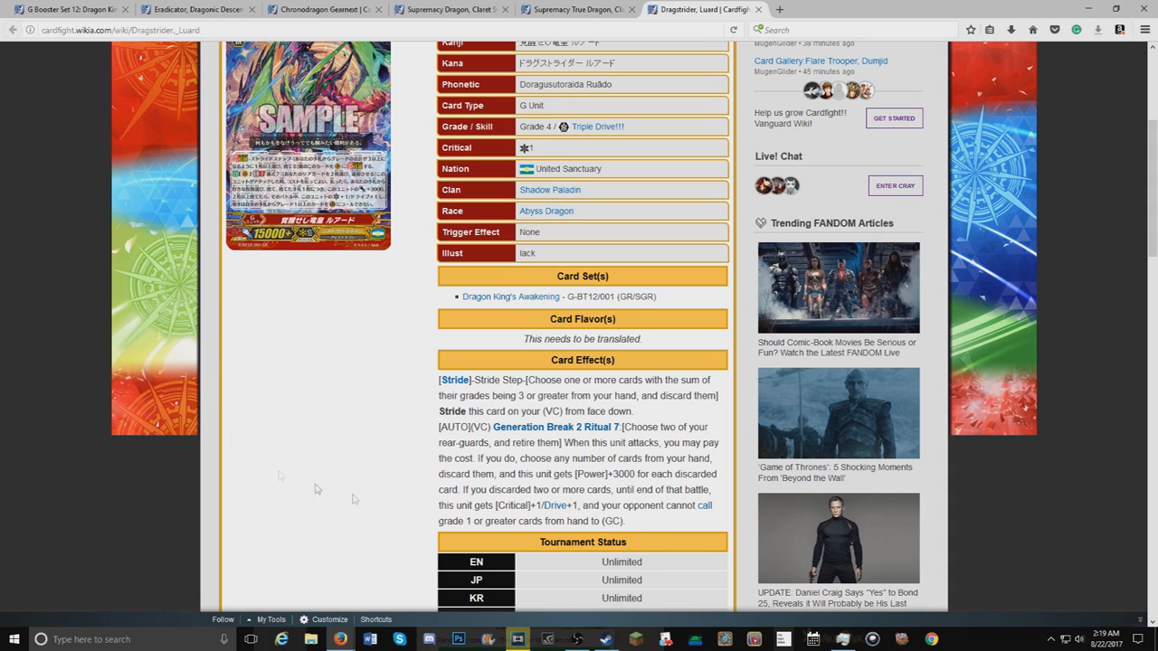
mouse_move(316, 362)
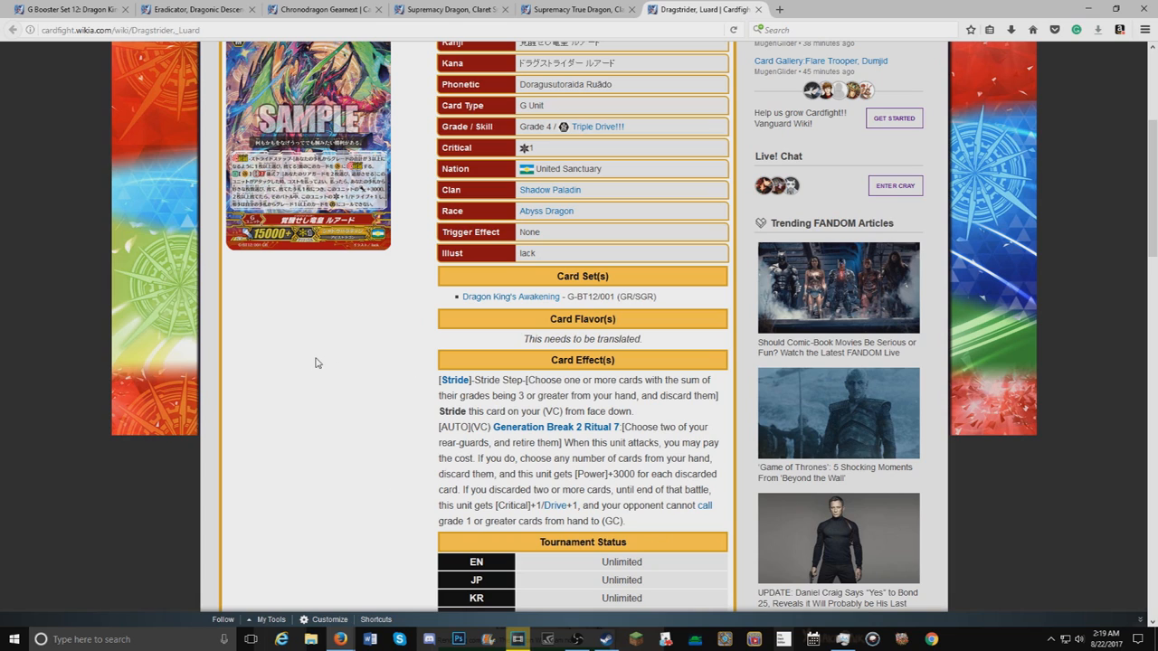
mouse_move(311, 354)
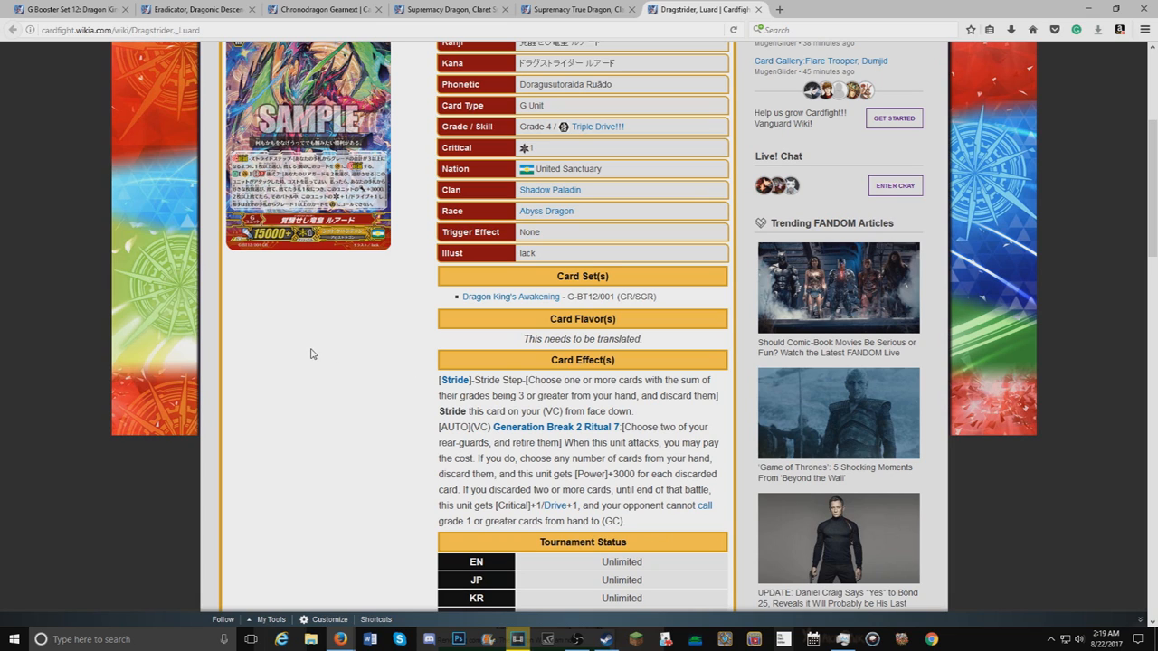
mouse_move(444, 189)
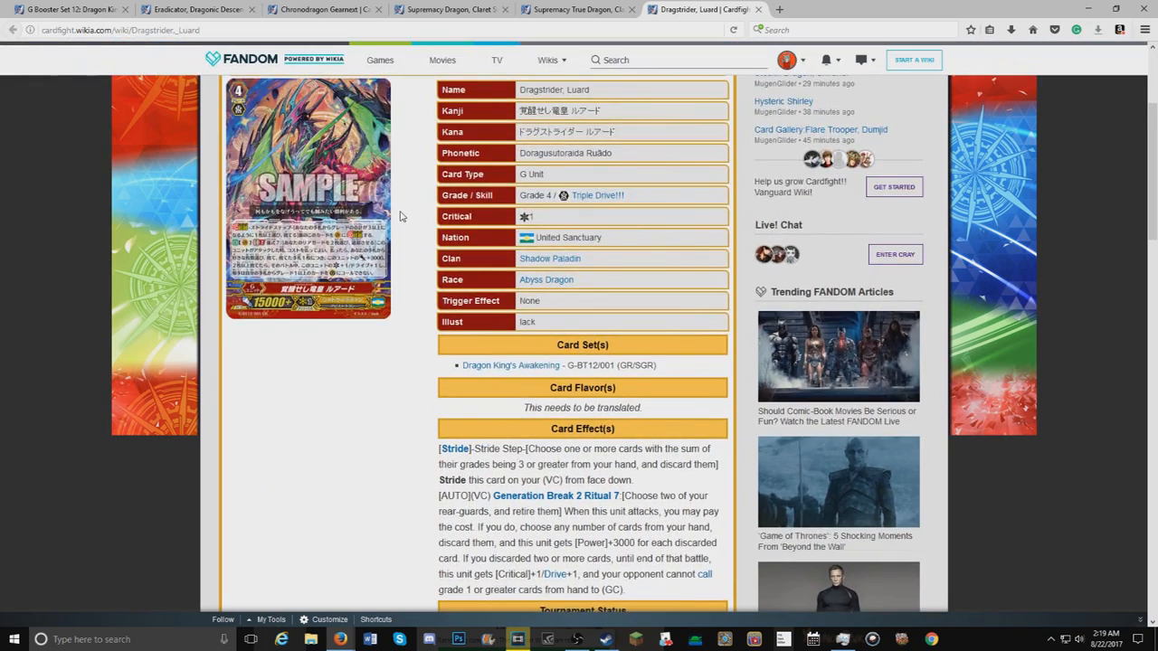
scroll("down", 3)
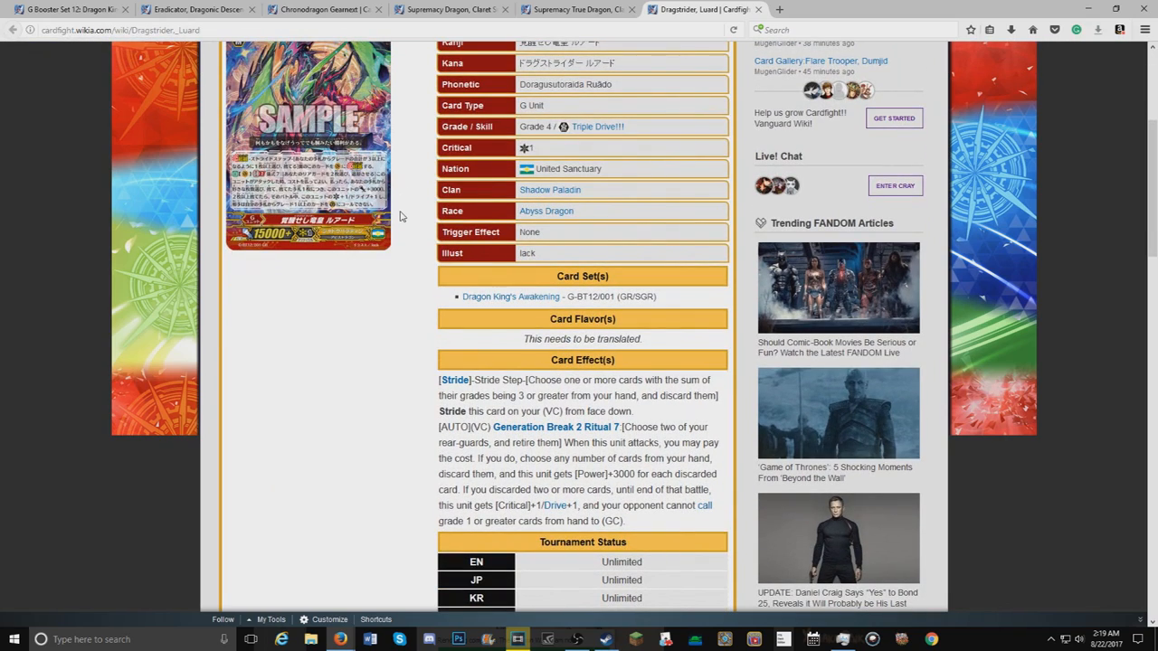